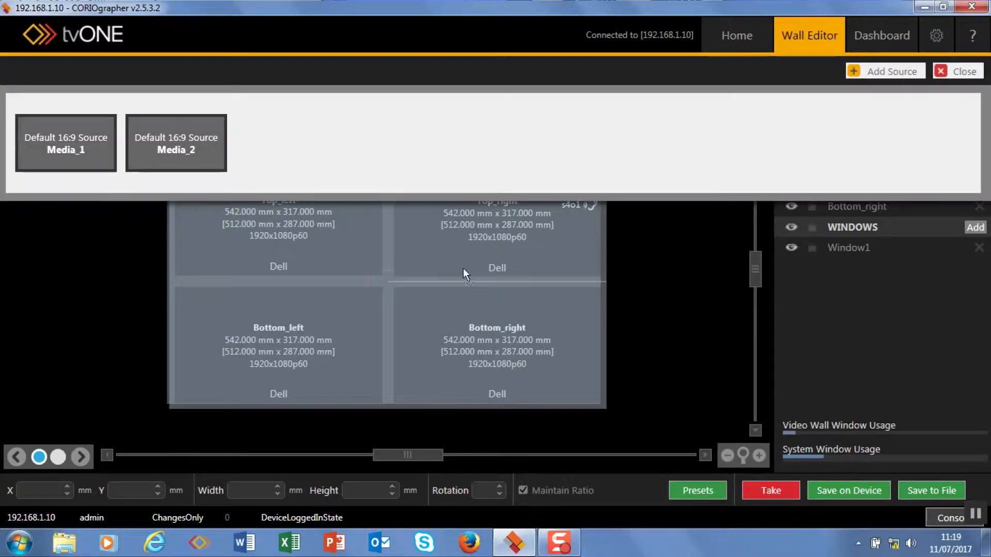
- Add a second window, Window2, with Media_2 as its source
click(975, 227)
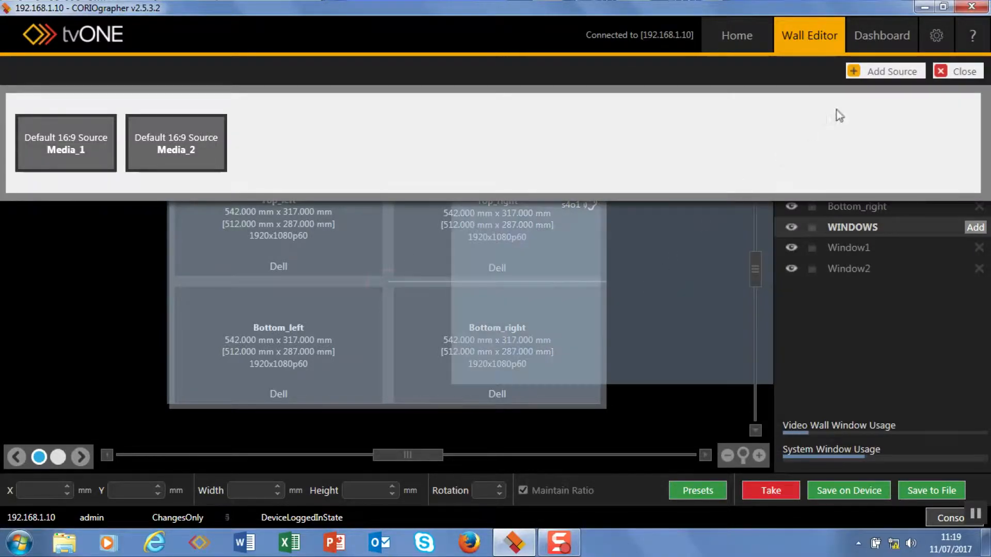
click(957, 70)
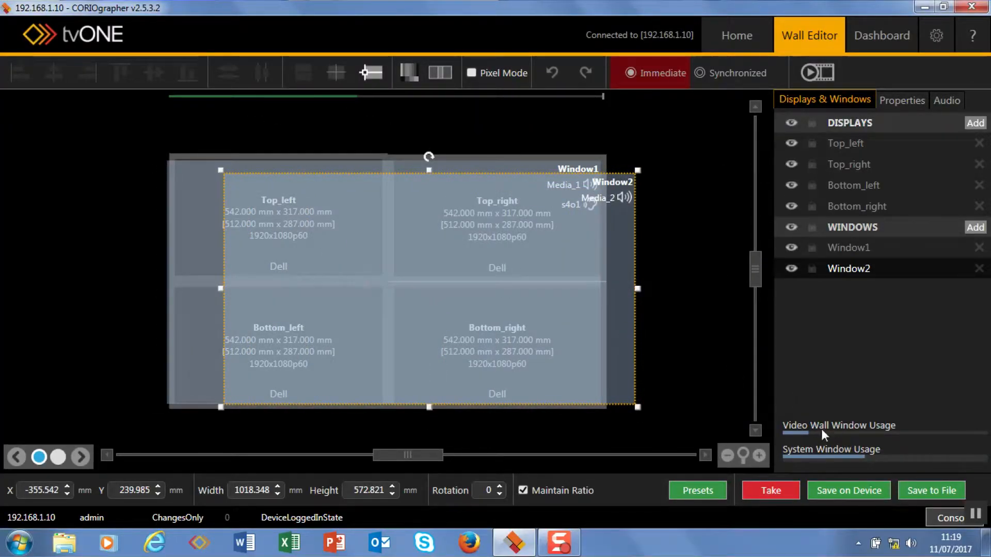
mouse_move(635, 264)
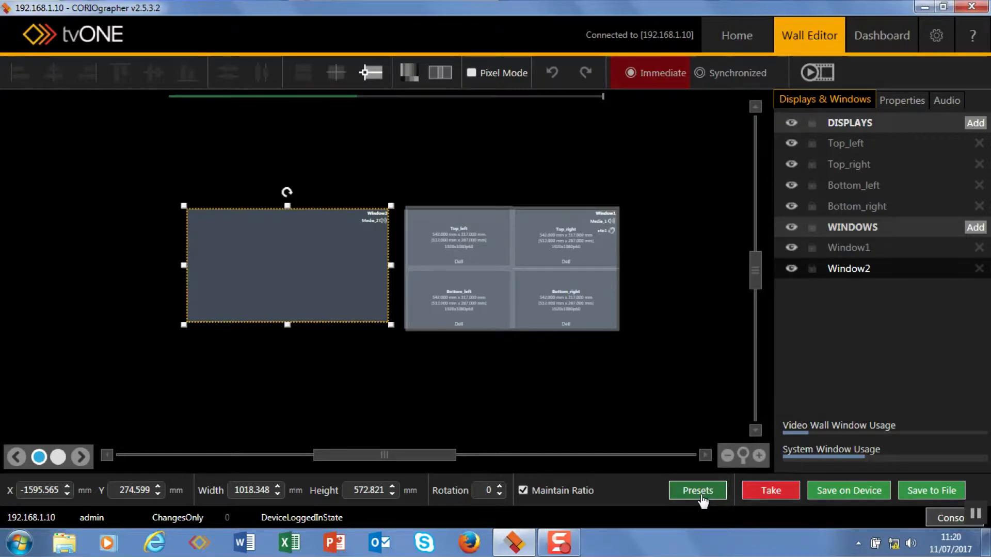
- Save the current layout as the 2-second preset Bees_FS
click(698, 491)
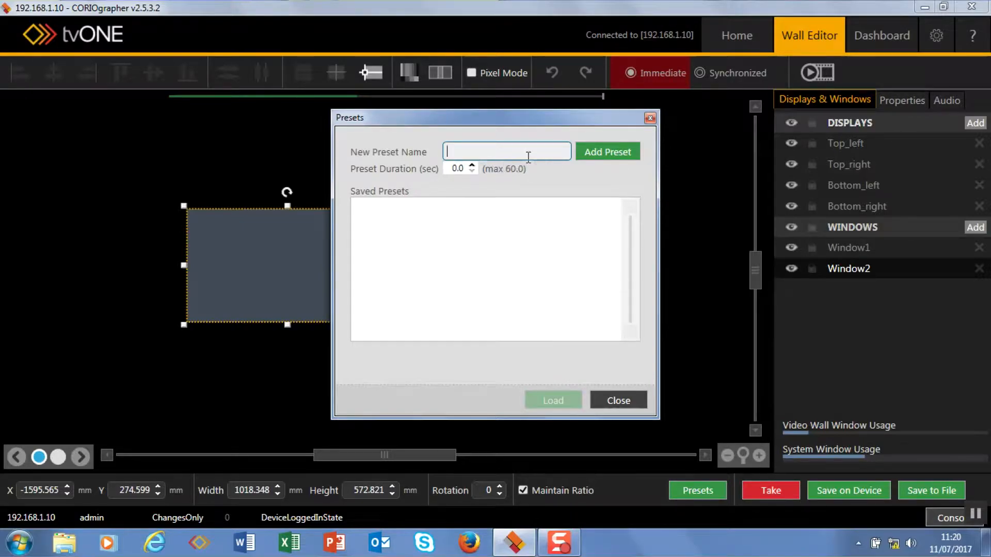
text(Bees_FS)
click(462, 168)
text(2)
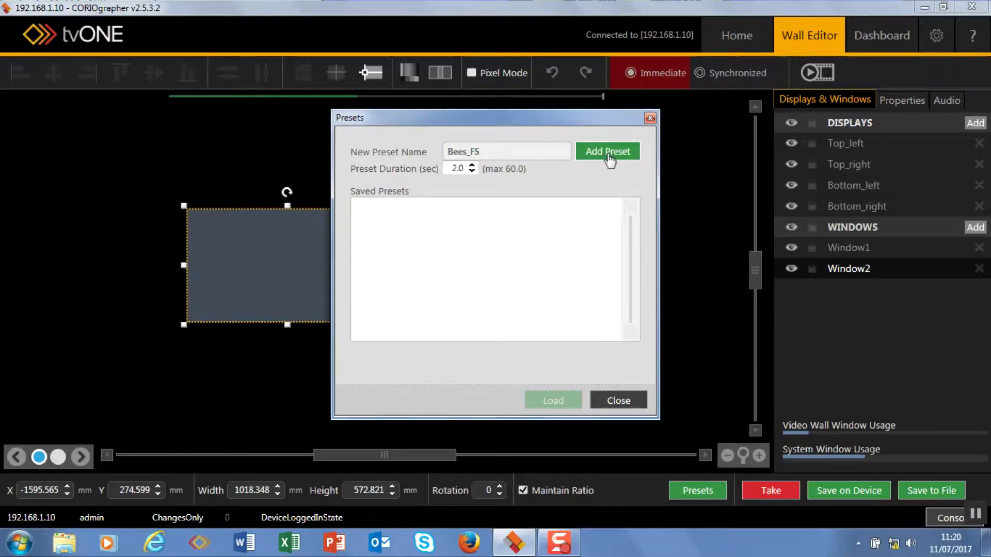
click(607, 152)
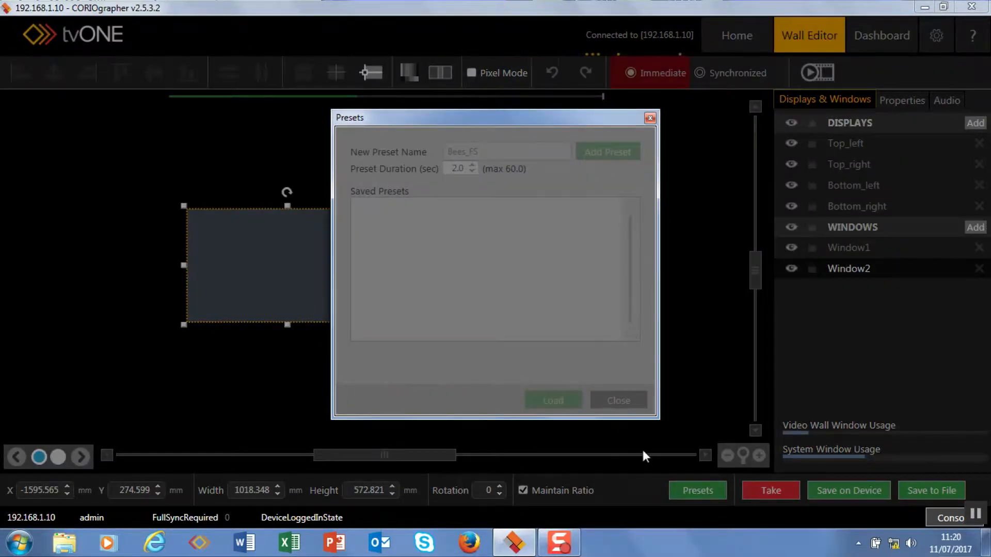
click(619, 400)
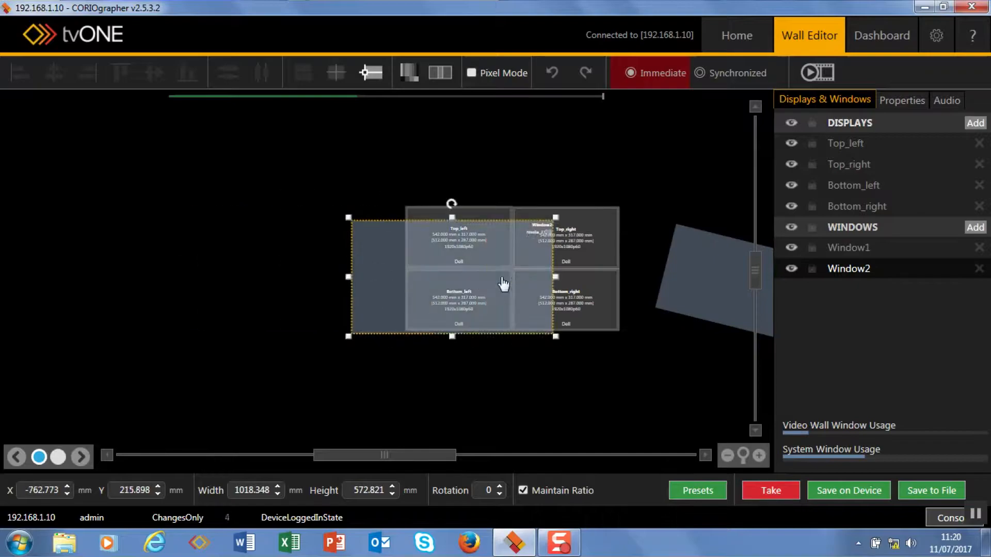
- Move Window2 over the wall and save it as the 1-second preset Jellyfish_FS
drag(451, 275, 509, 268)
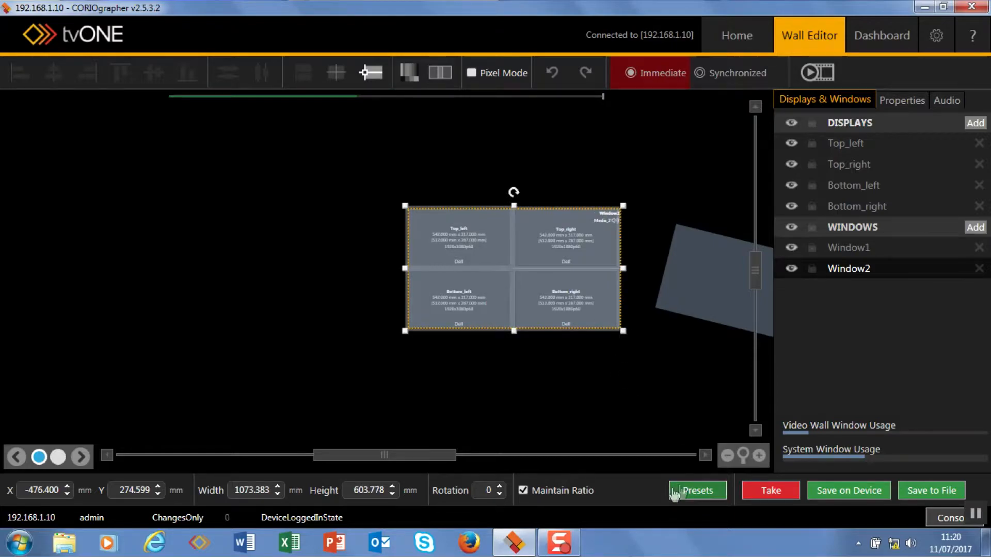
click(696, 491)
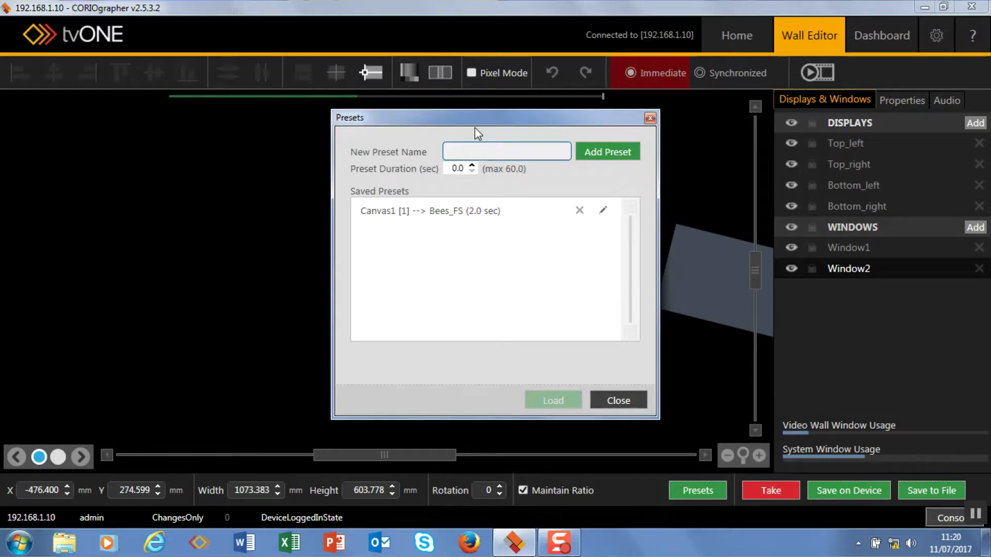
text(Jellyfish_)
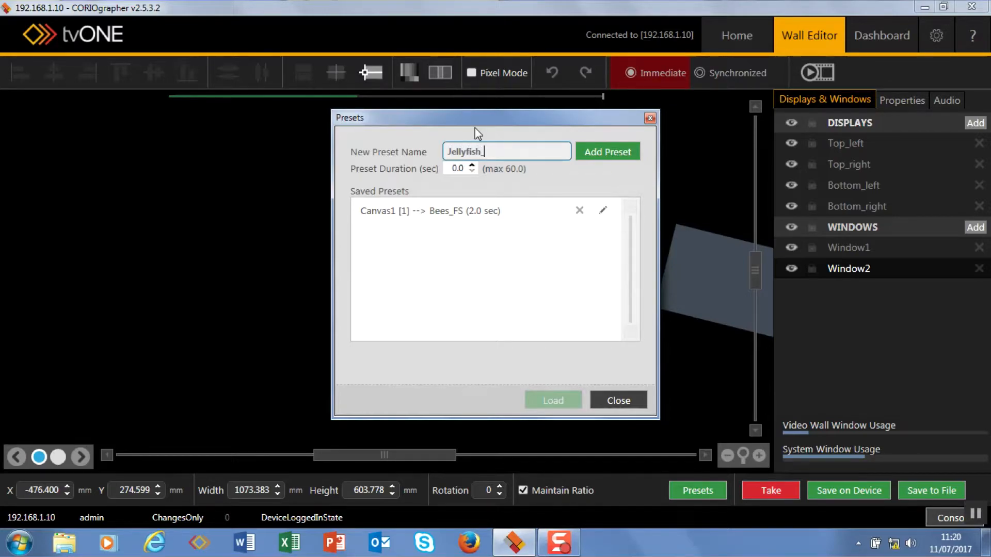
text(FS)
click(462, 169)
text(1)
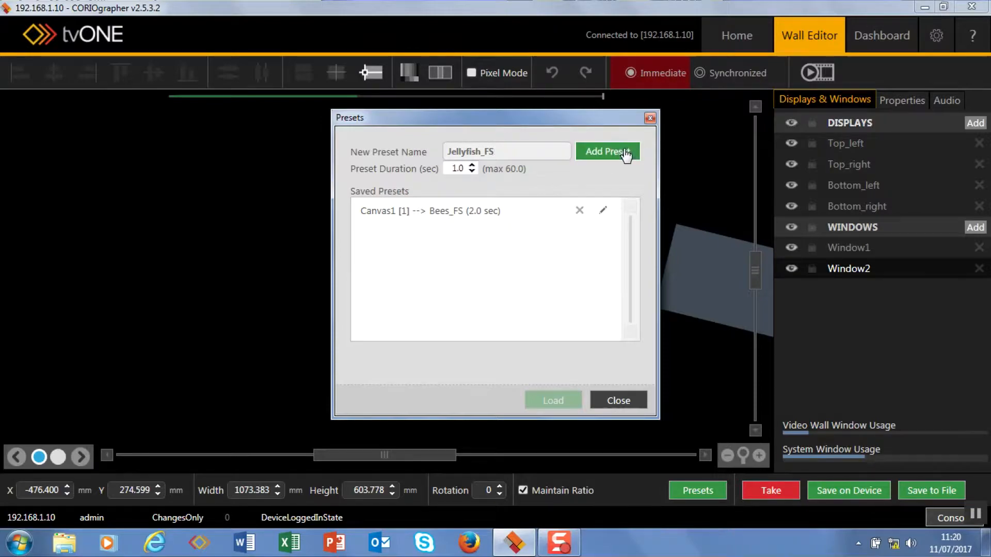
click(608, 151)
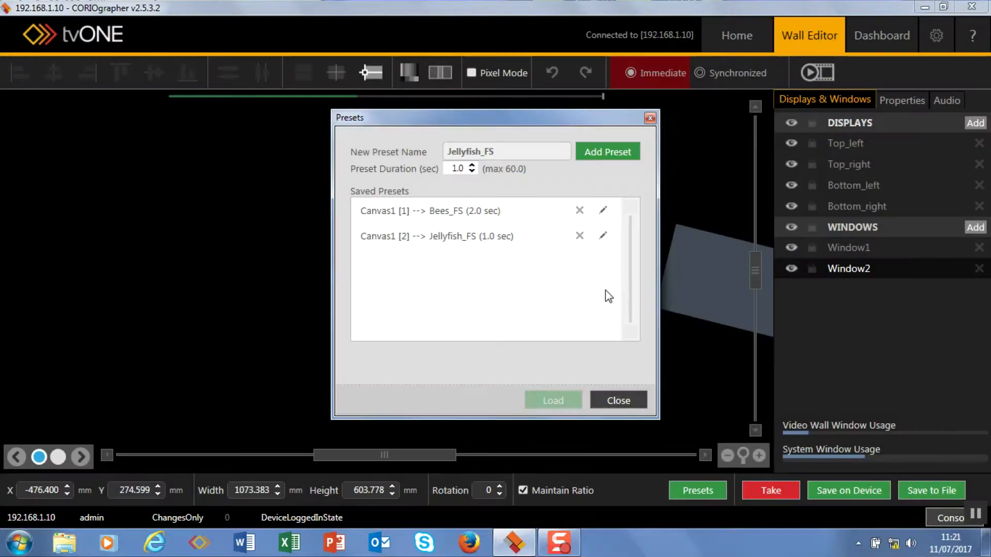
click(618, 400)
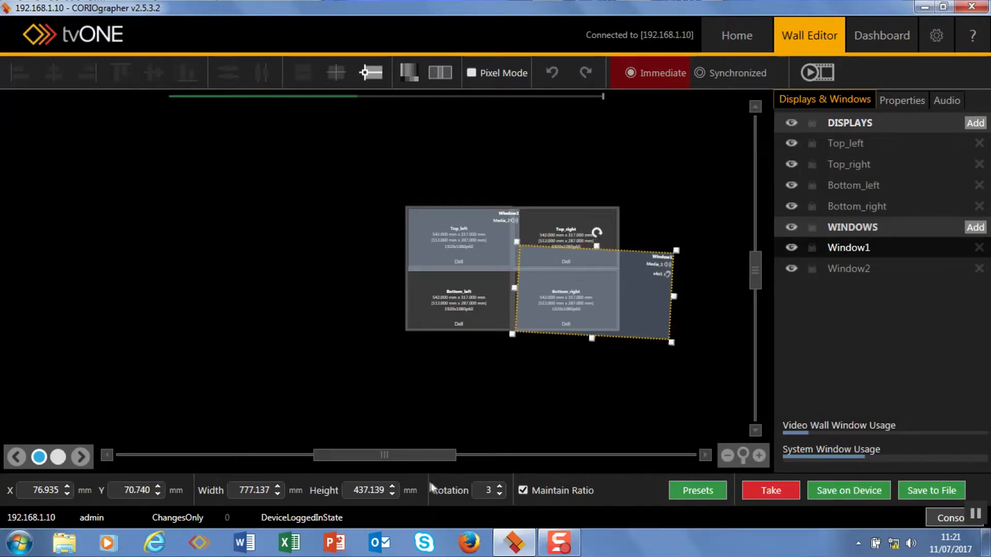
- Bring Window1's rotation back to 0 with the spinner
click(497, 495)
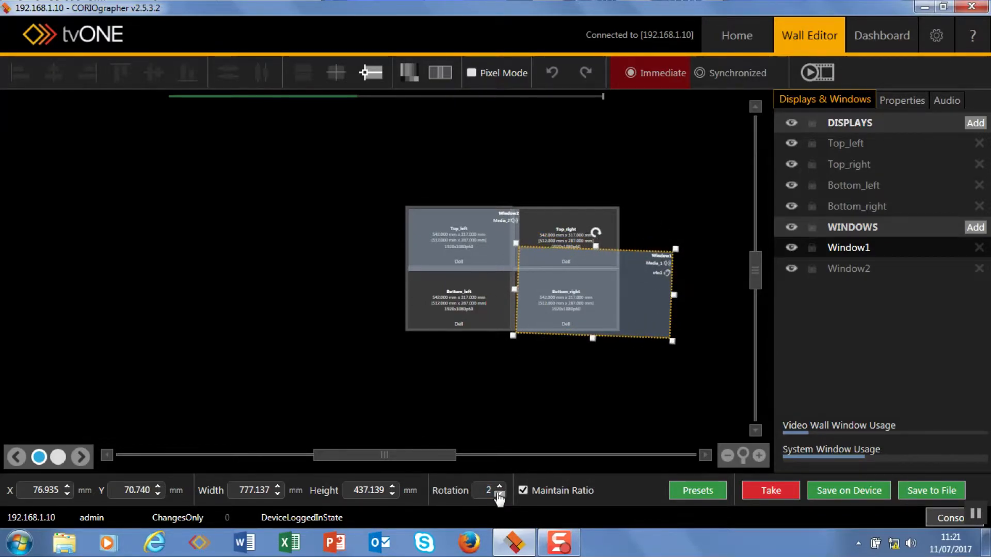
click(497, 495)
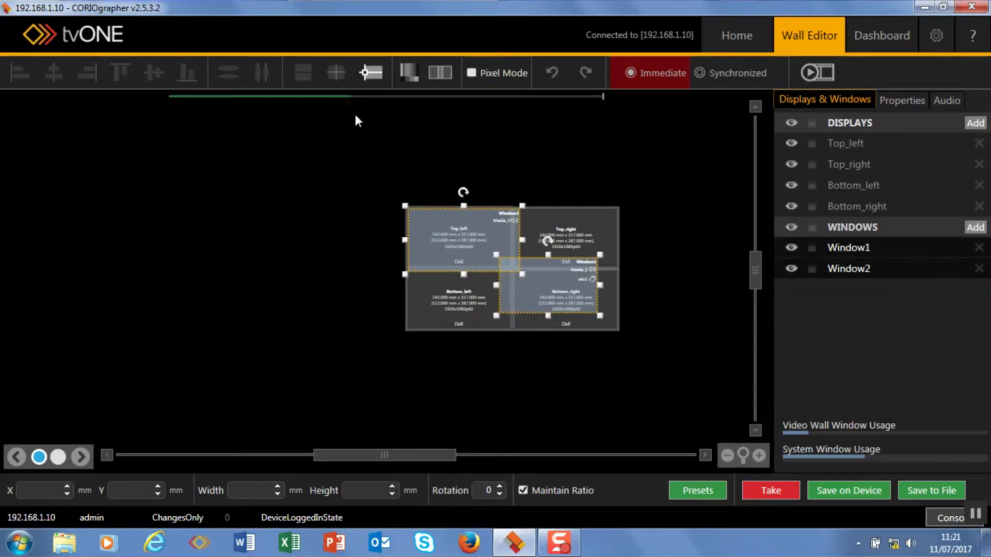
mouse_move(303, 73)
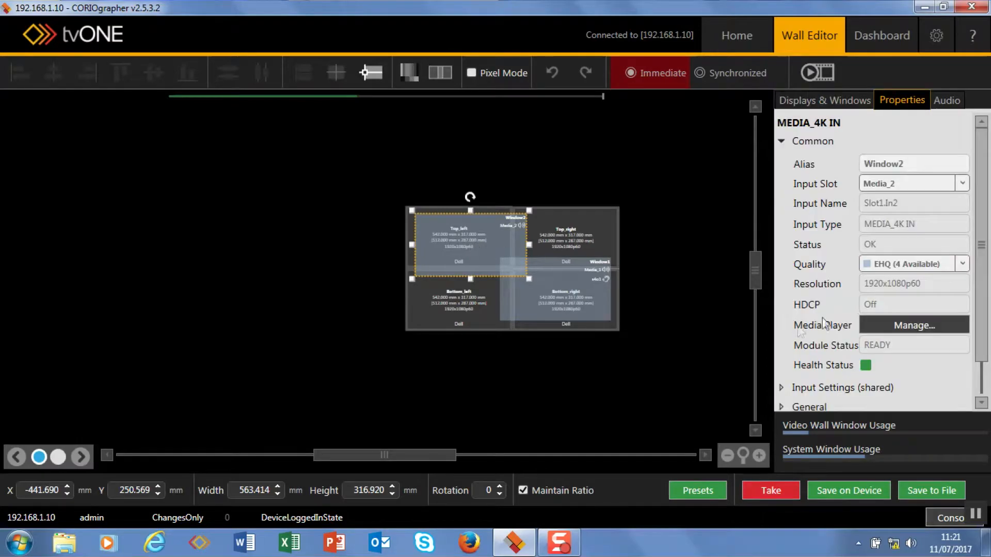
scroll(down, 3)
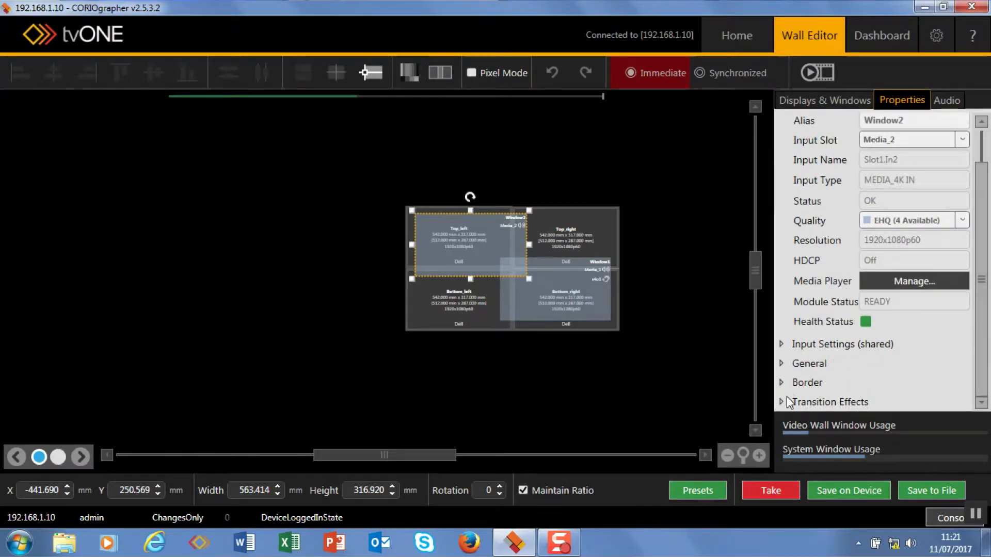
click(781, 344)
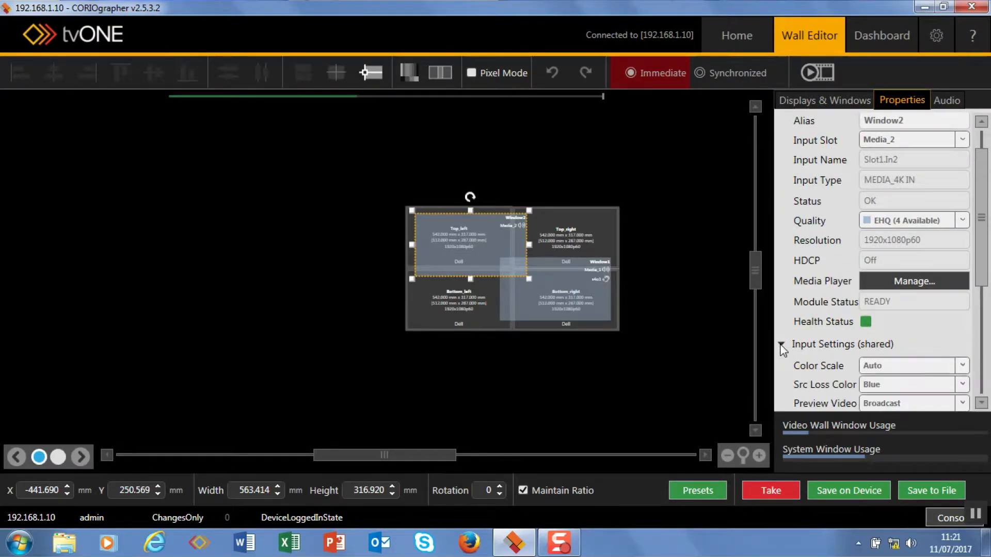
scroll(down, 3)
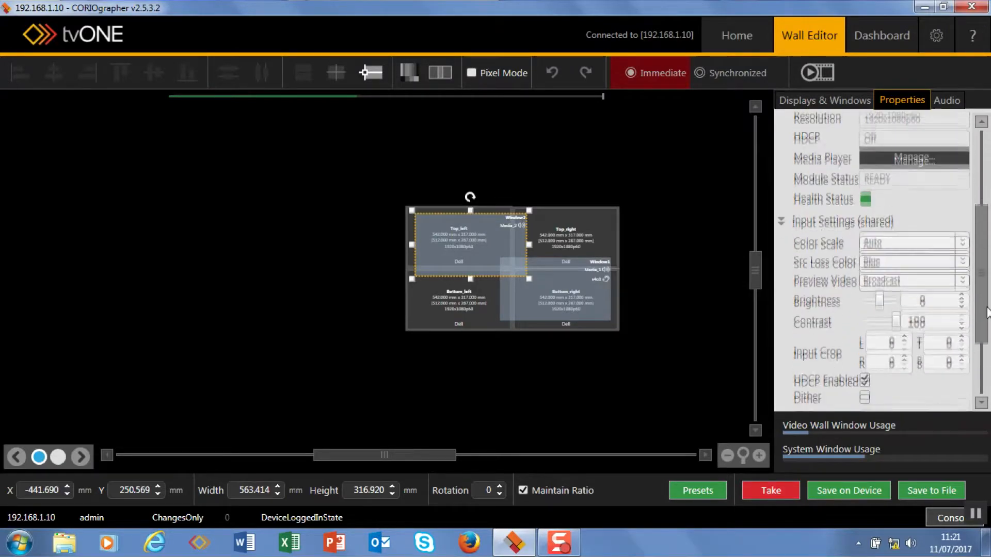
scroll(down, 3)
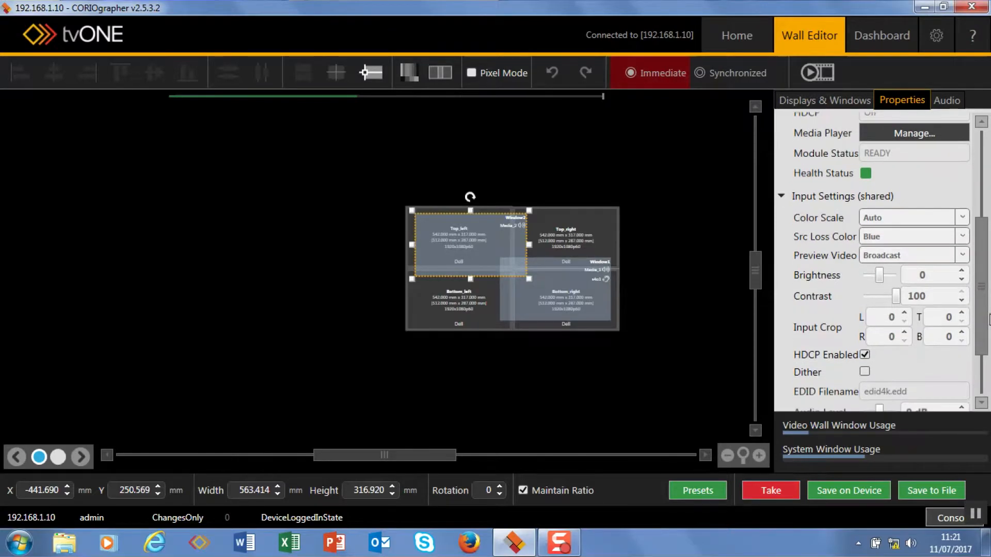
scroll(down, 3)
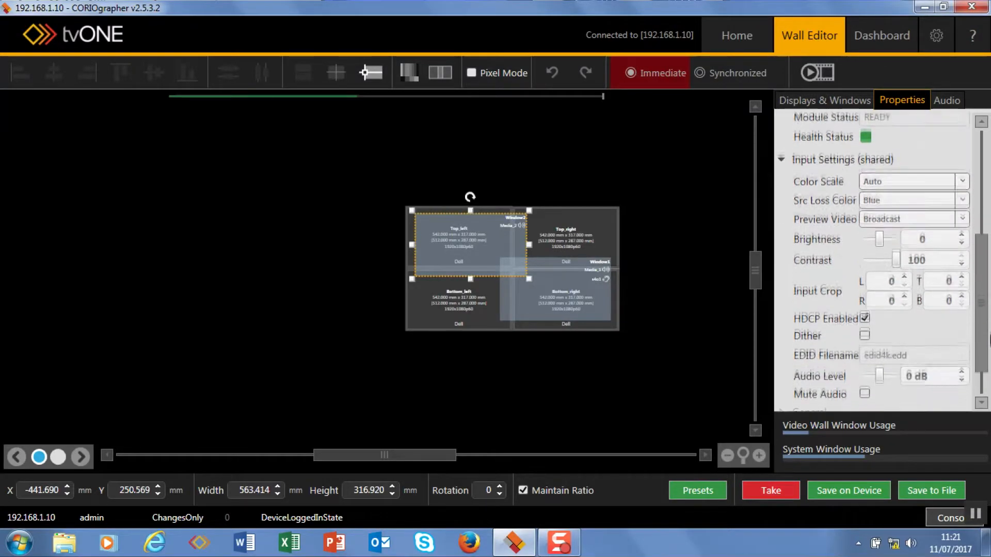
scroll(down, 3)
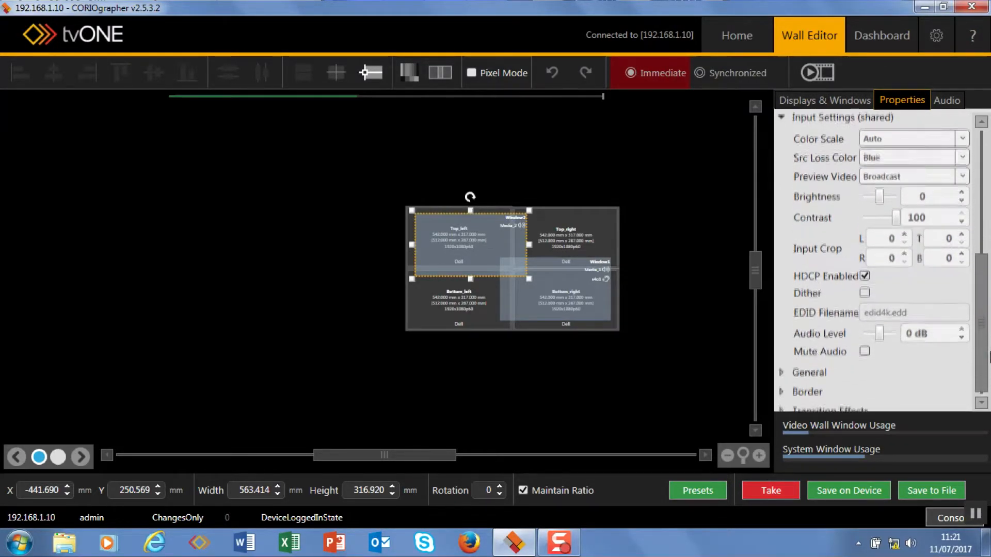
scroll(down, 3)
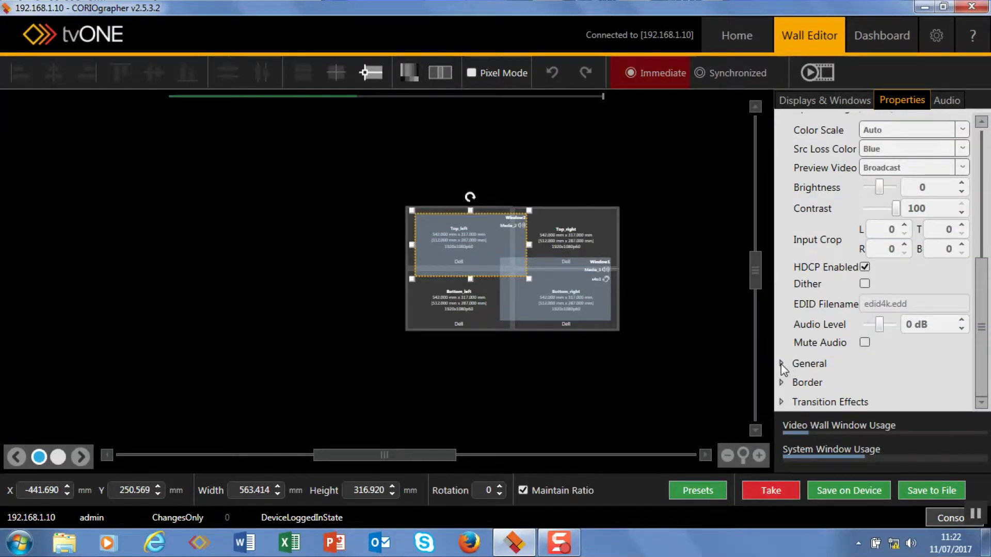
click(782, 364)
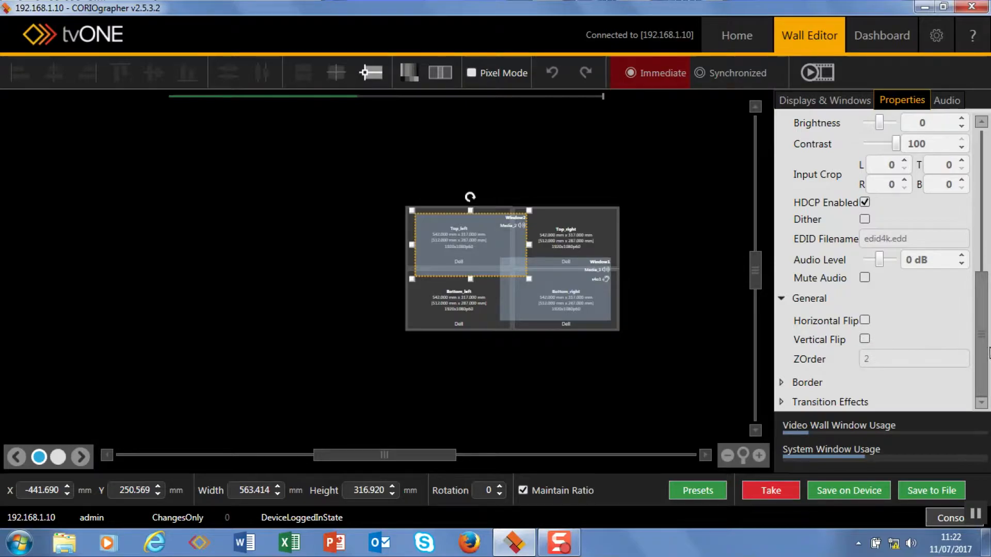
click(913, 360)
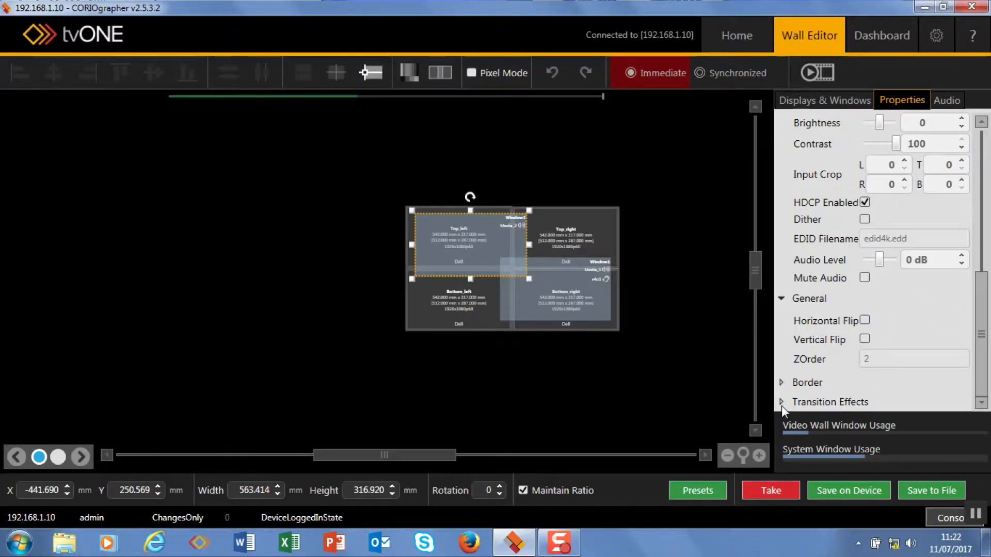
click(781, 402)
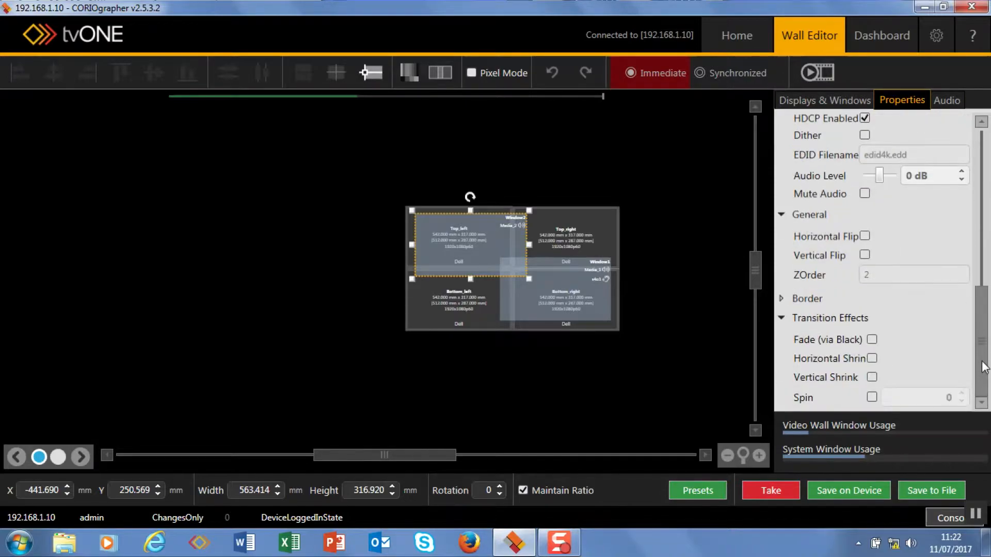
scroll(up, 3)
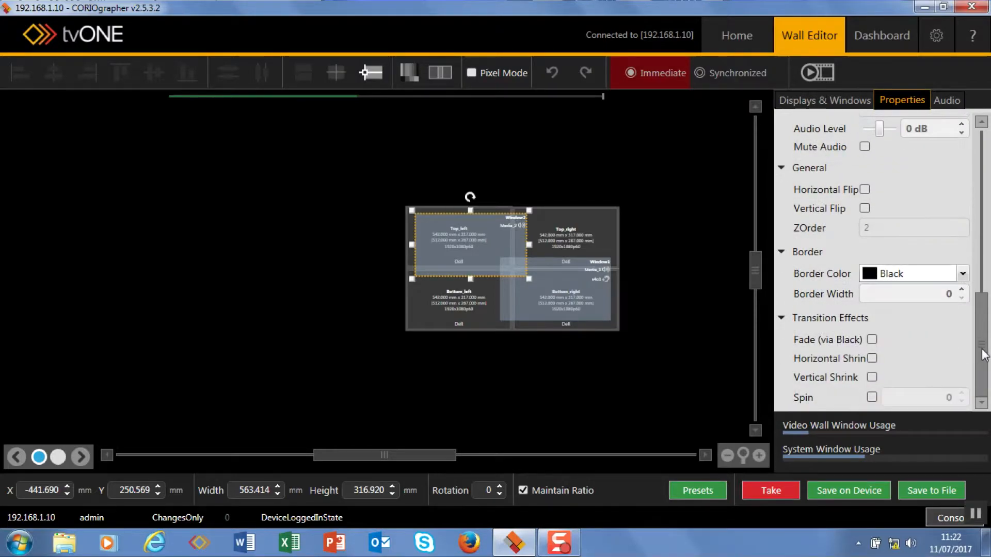
click(963, 273)
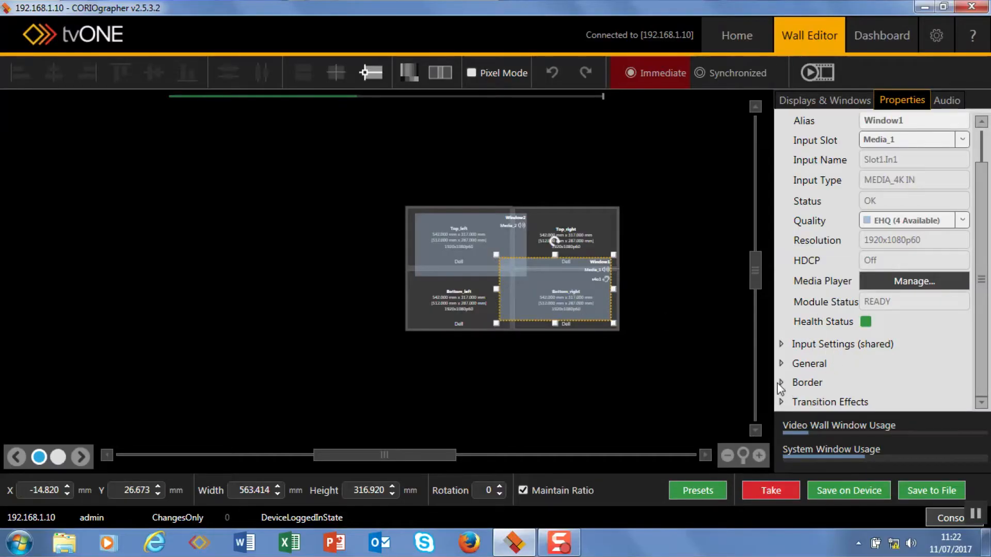
- Set Window1's border colour to Yellow and border width to 16
click(782, 382)
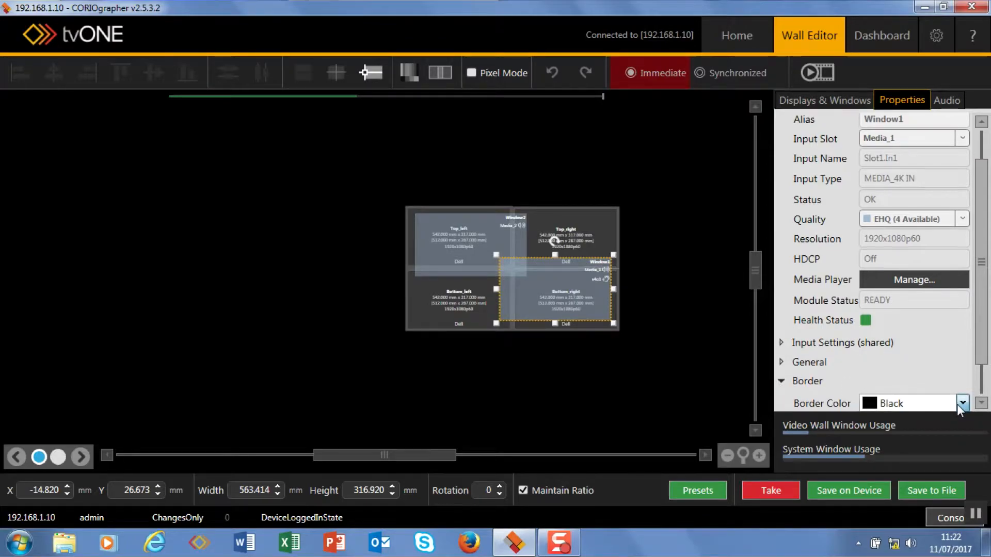
click(963, 403)
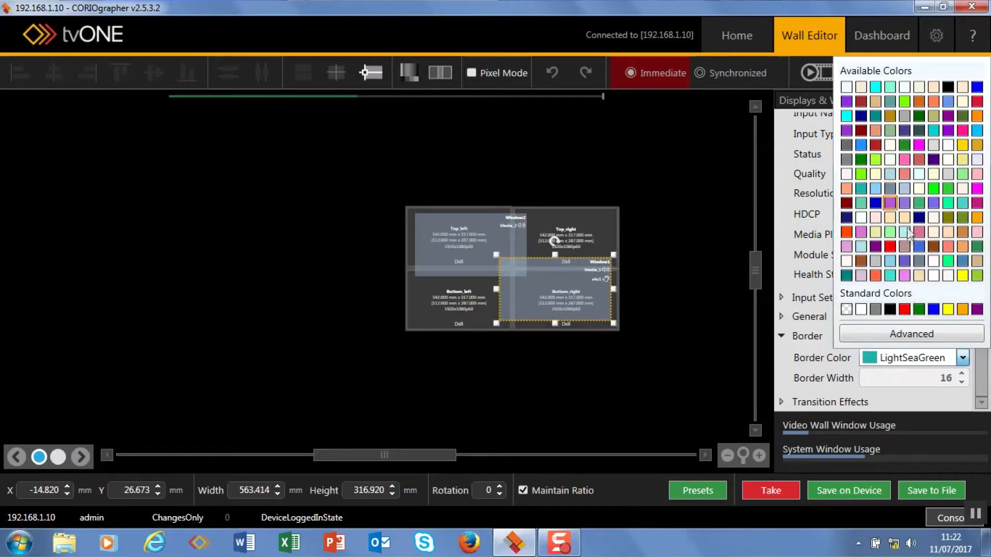
click(697, 490)
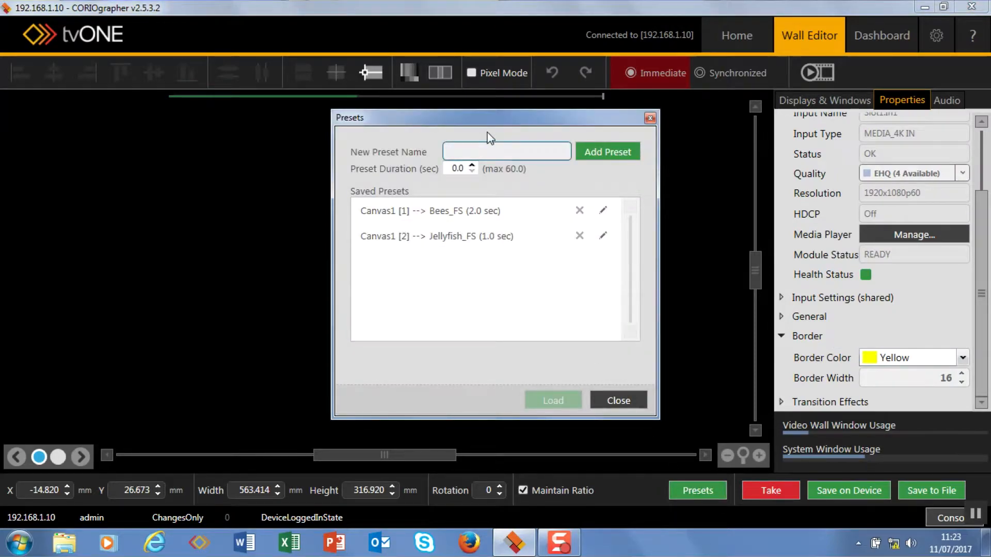
- Save the layout as preset Both with a 1.0-second duration
text(Both)
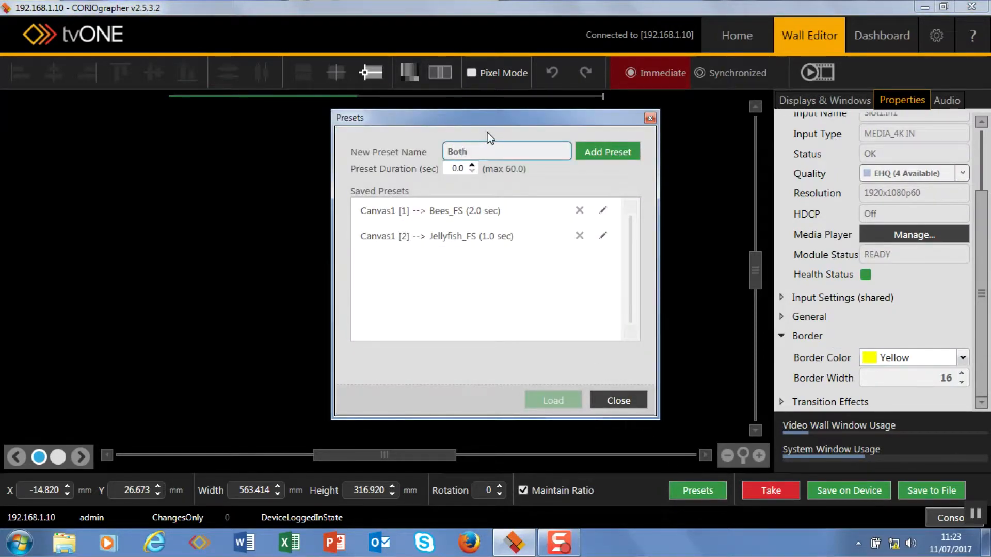
click(457, 168)
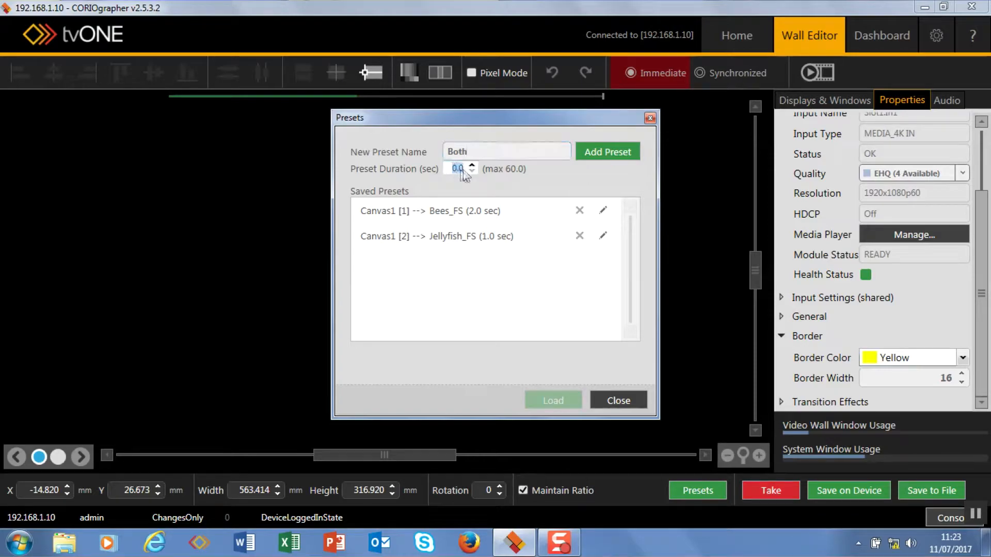
click(607, 152)
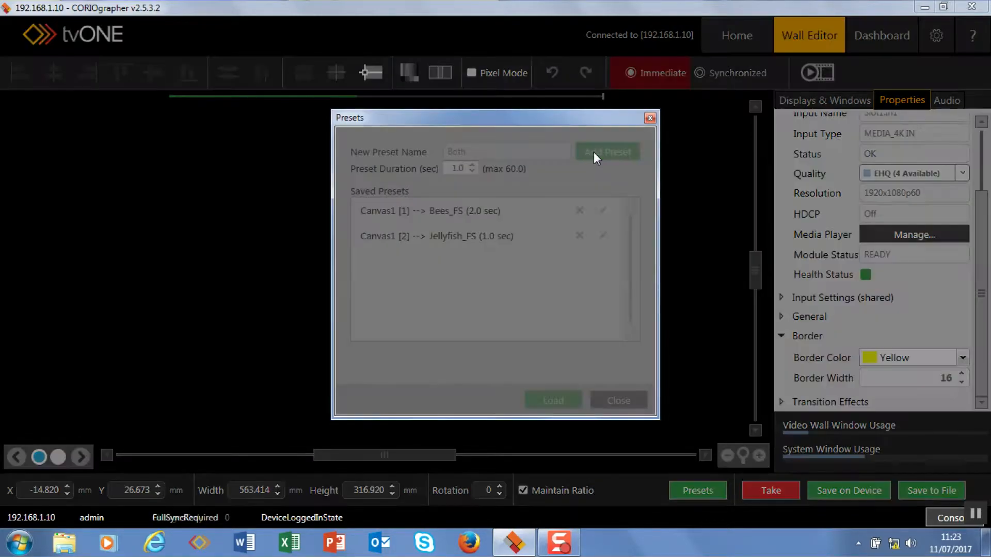
click(607, 152)
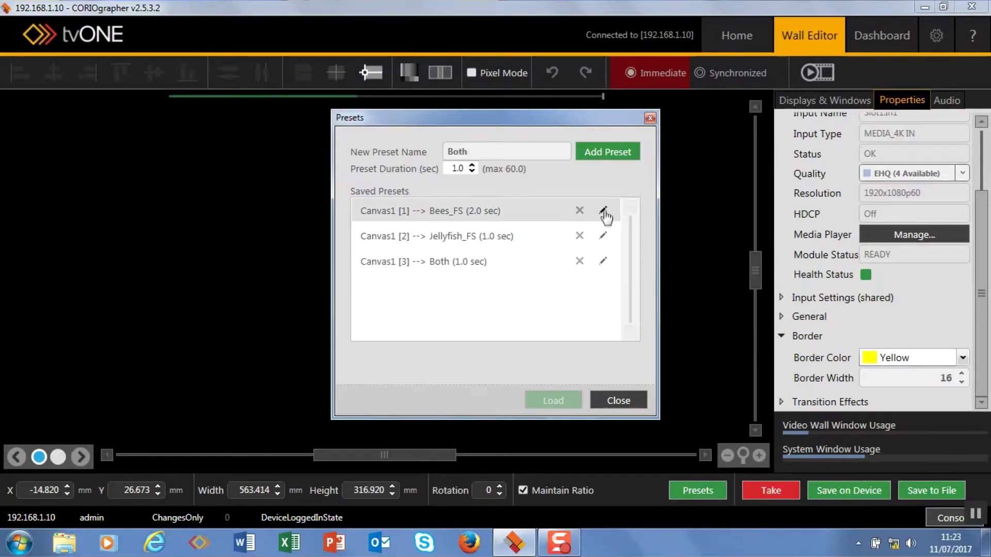
mouse_move(618, 400)
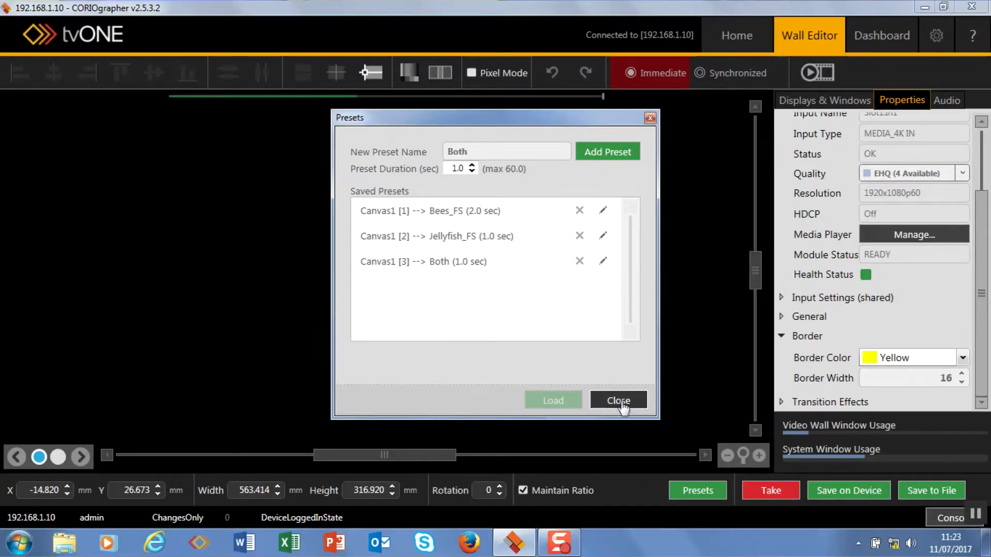
click(618, 400)
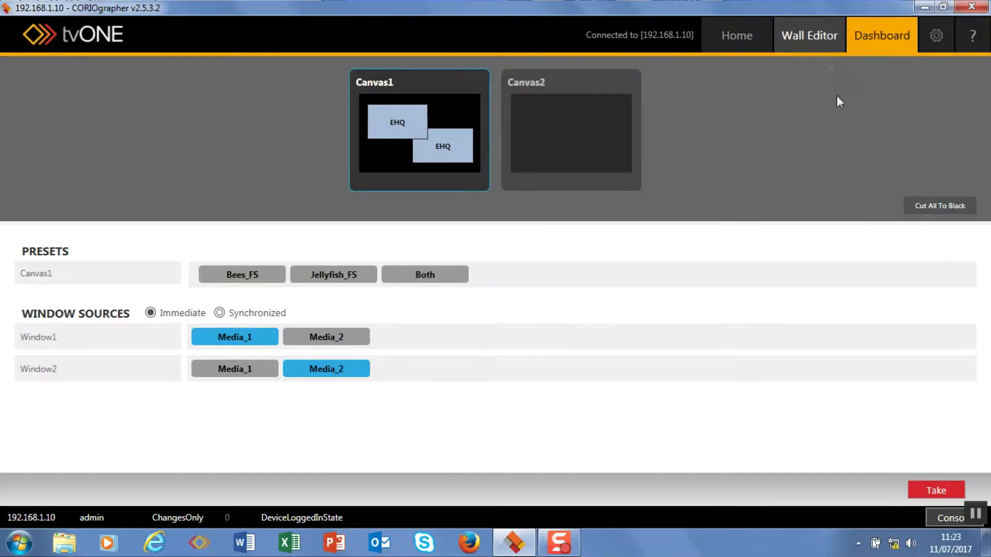
mouse_move(333, 316)
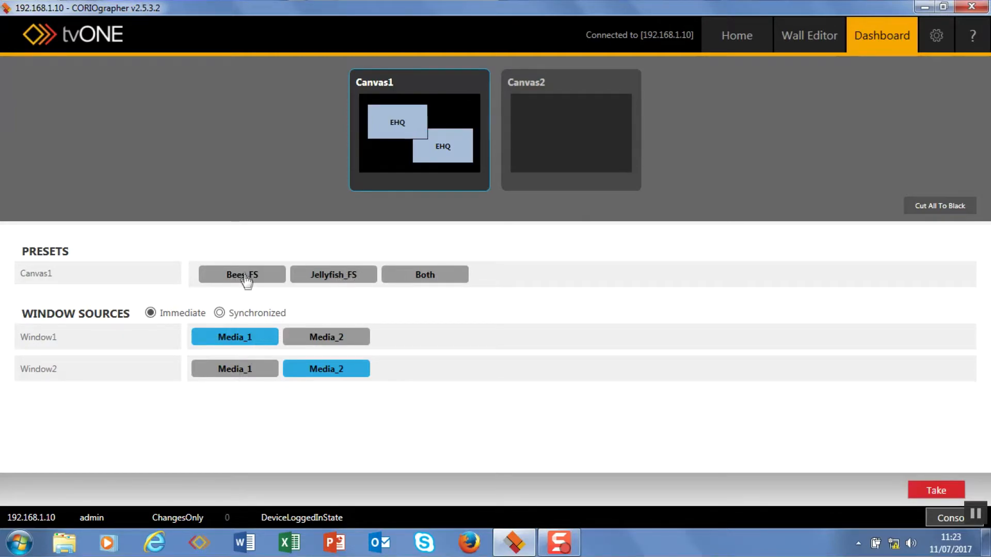
- Recall the Bees_FS and Both presets from the dashboard, then return to the editor
click(425, 274)
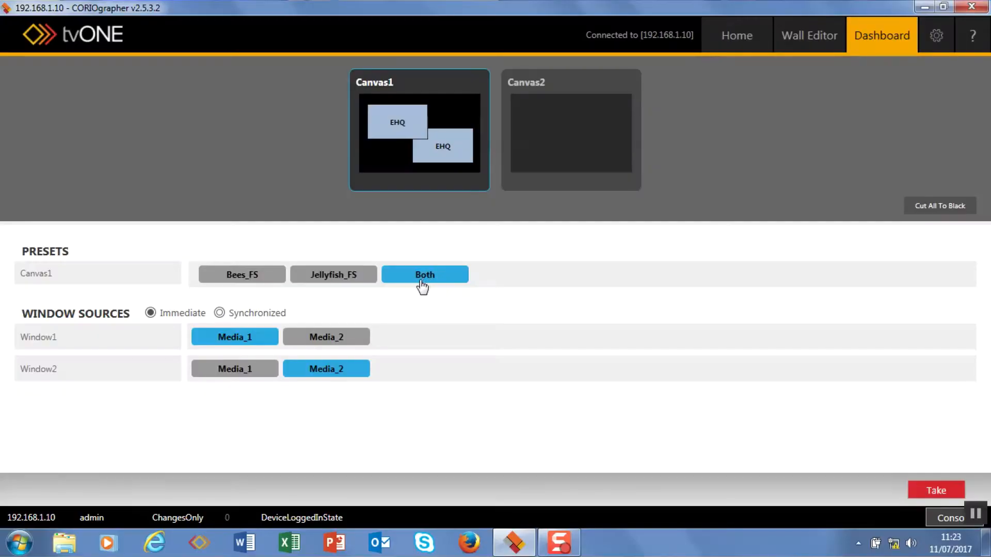
click(333, 274)
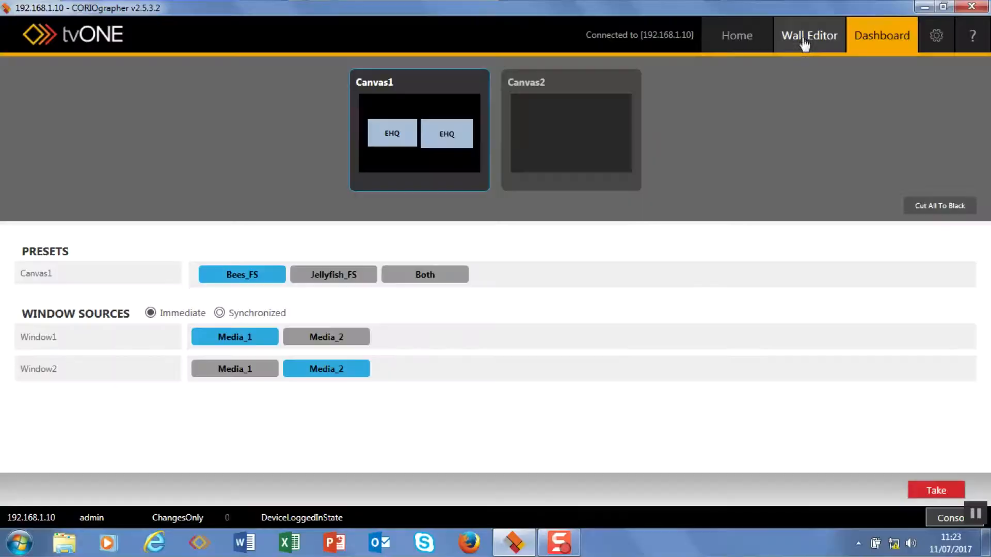
click(809, 35)
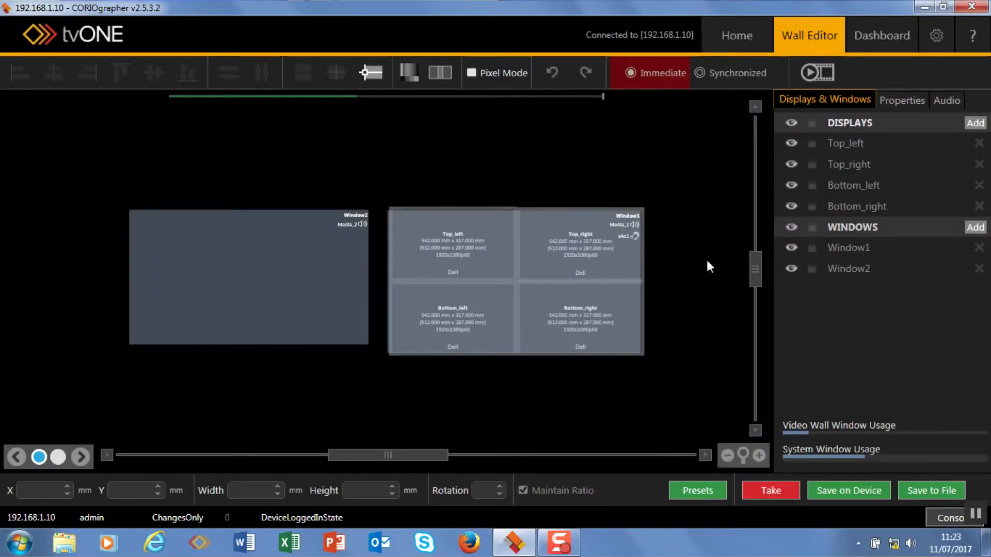
mouse_move(673, 302)
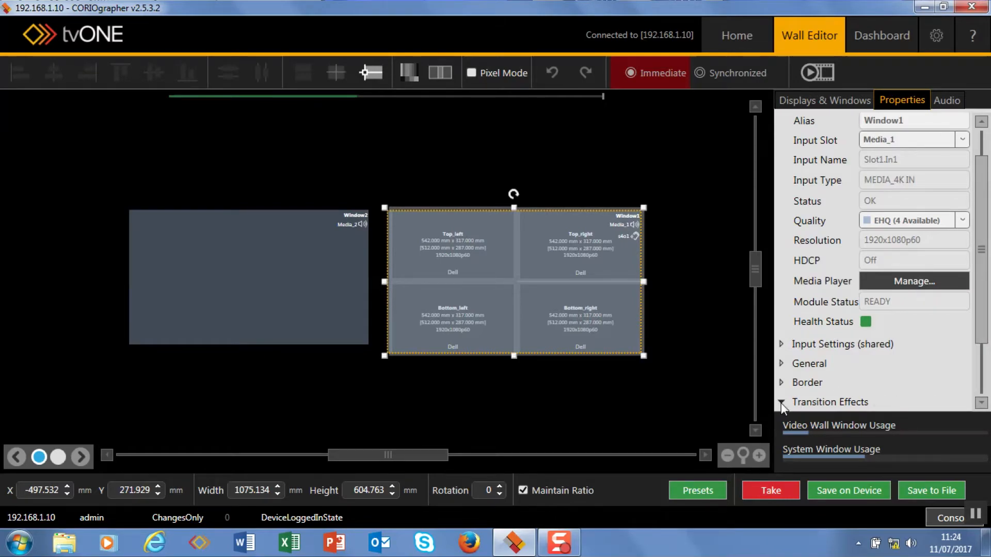
- Enable fade-via-black and horizontal shrink transitions for Window1 and set its source to Media_2
click(781, 402)
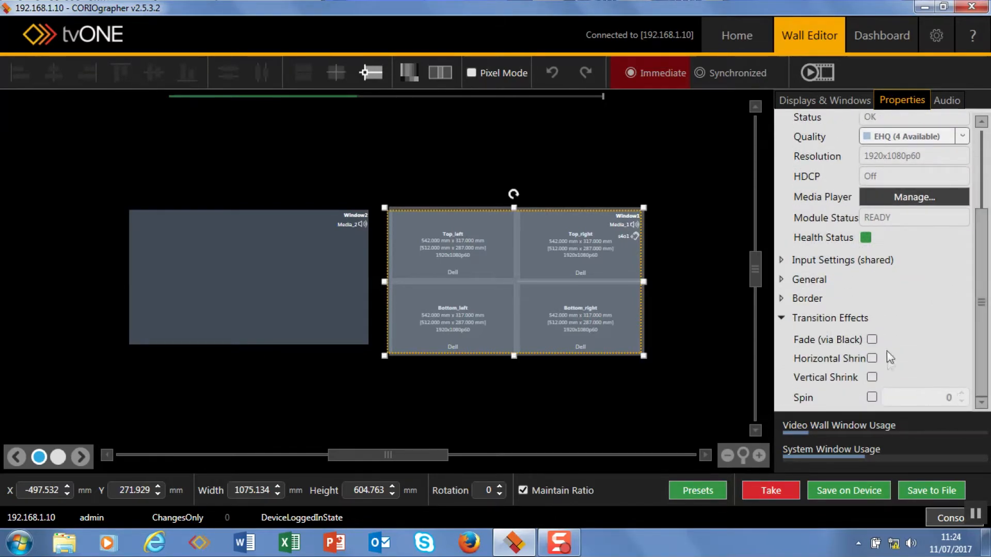
click(872, 339)
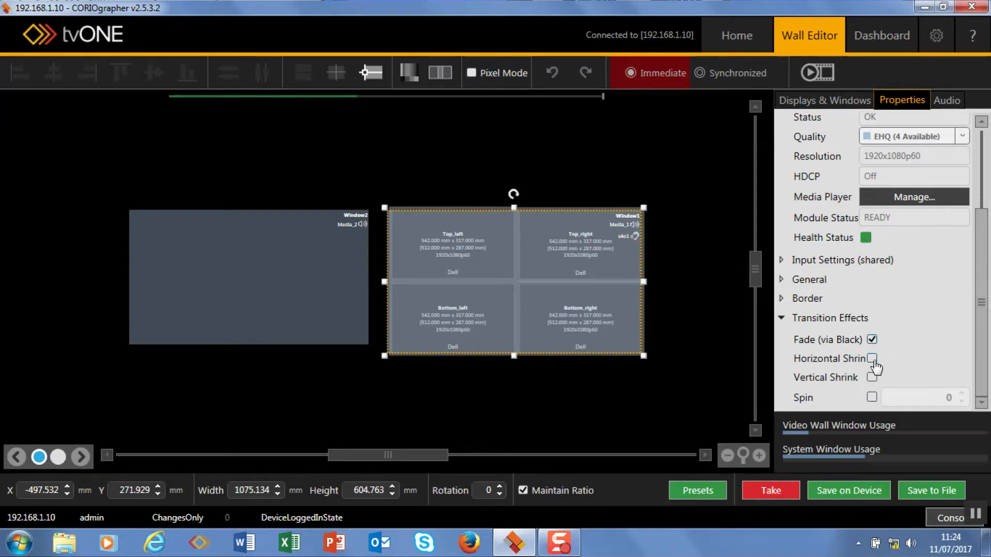
click(873, 358)
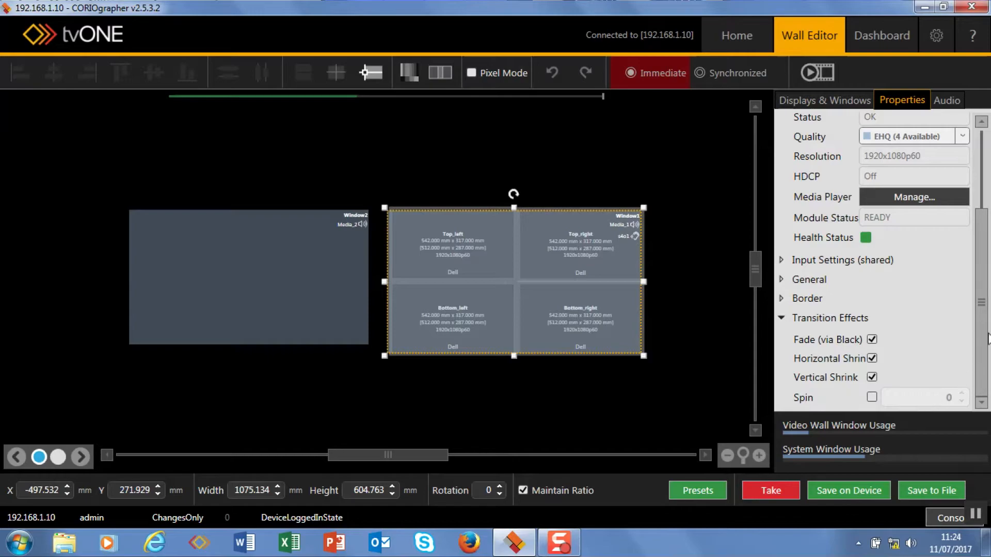
scroll(up, 3)
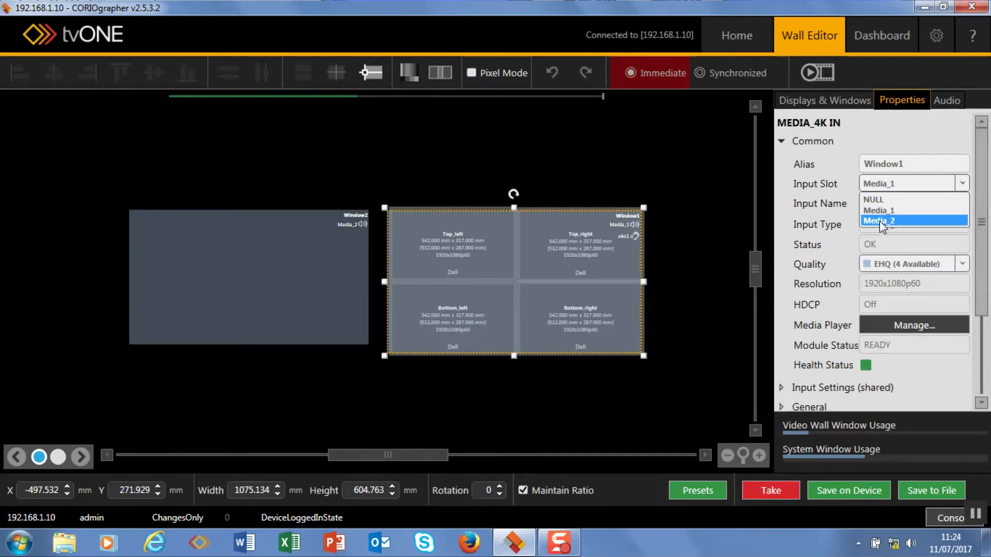
click(698, 490)
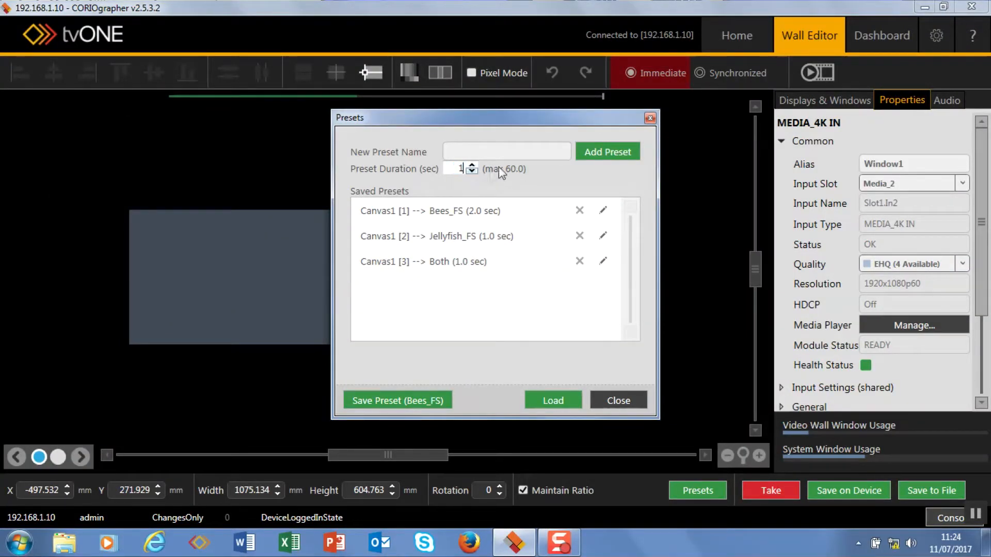
- Name a new preset Source_switch and add it to the saved presets
click(506, 152)
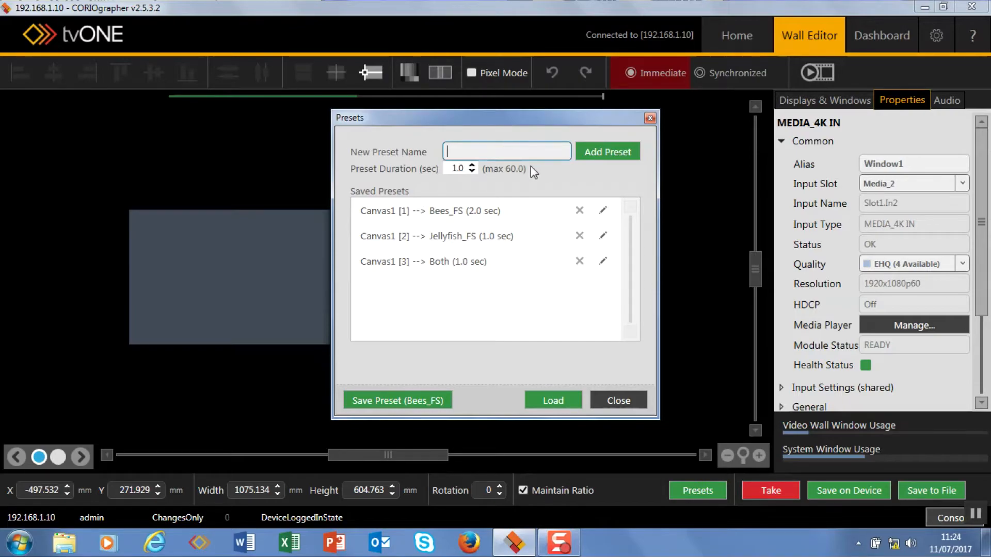
text(Source_s)
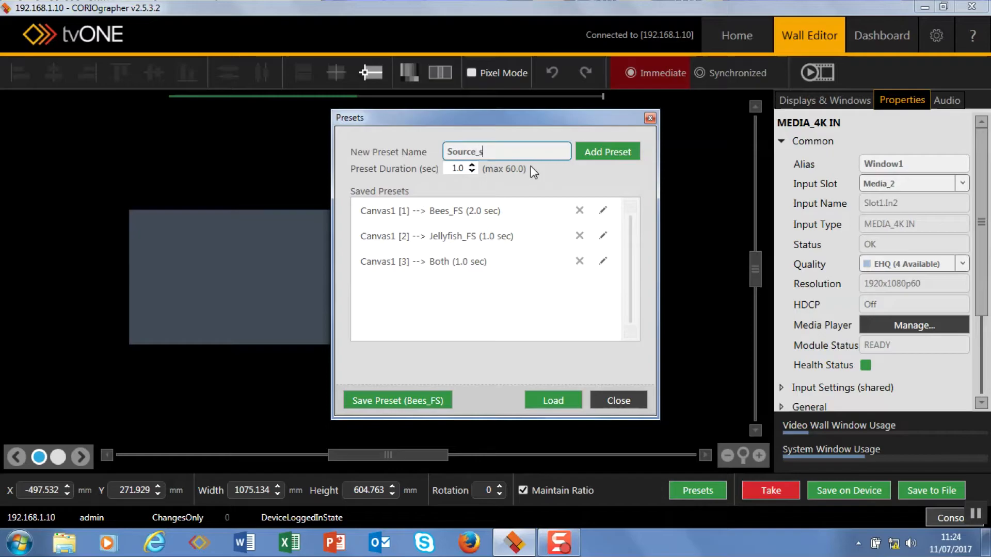
click(881, 35)
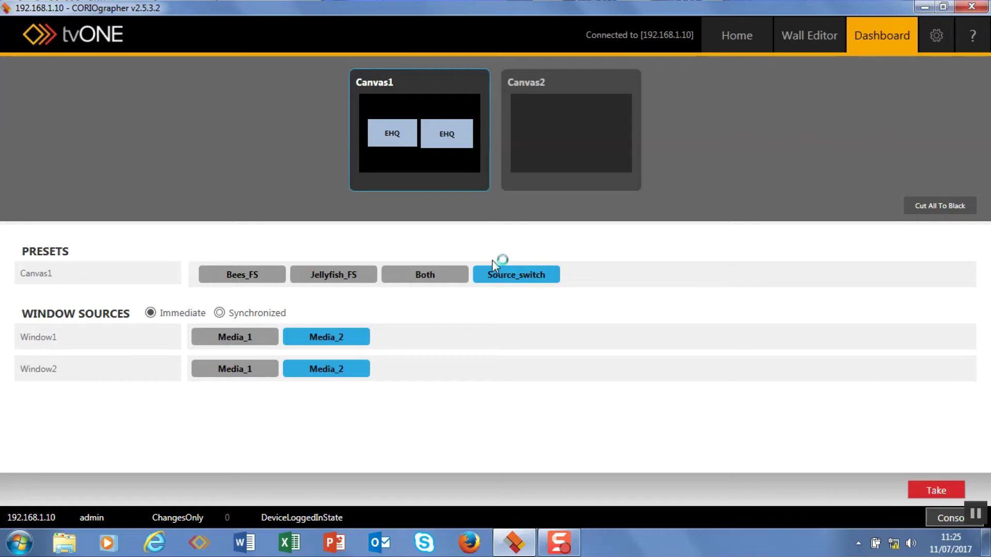
- Send the console command Preset.take=2 to recall Jellyfish_FS
click(951, 517)
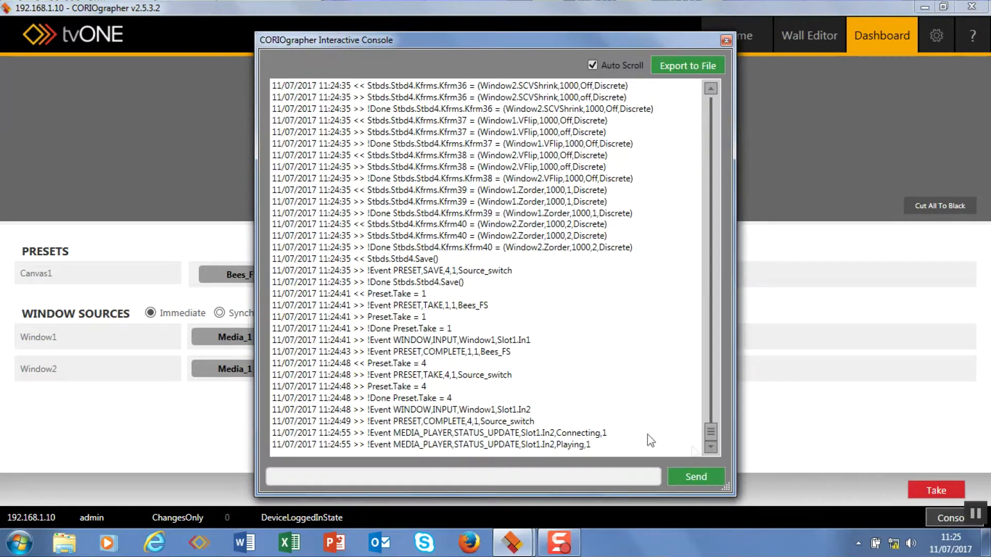
mouse_move(622, 273)
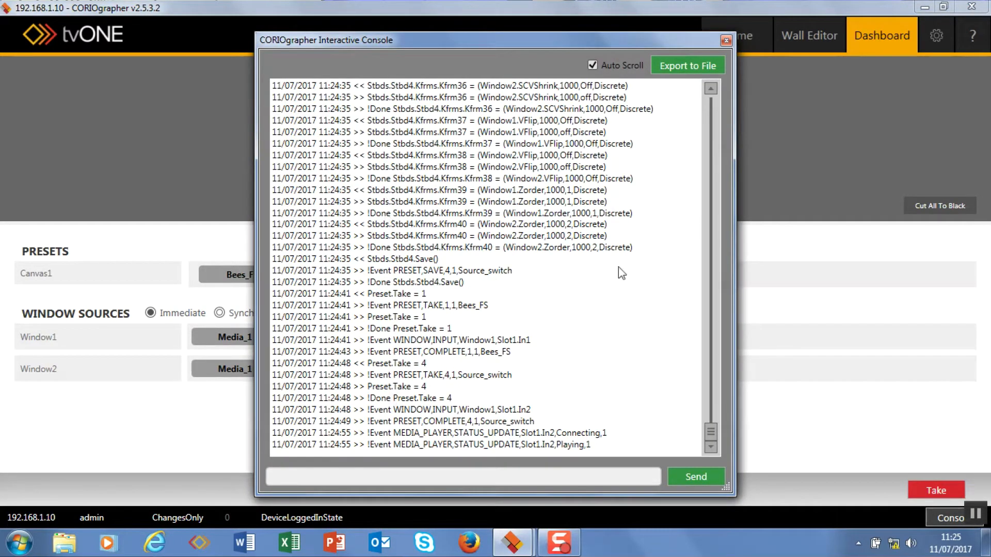
mouse_move(672, 262)
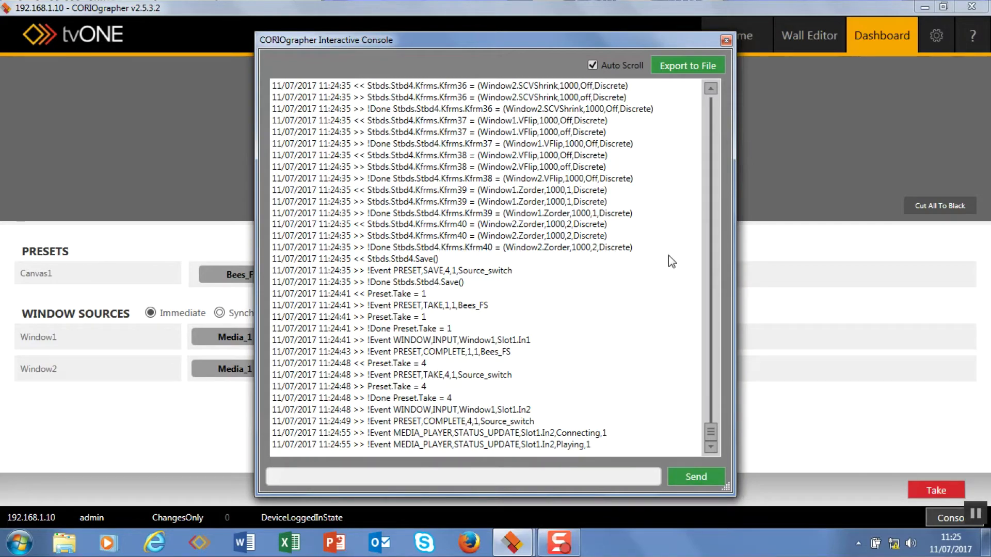
mouse_move(373, 428)
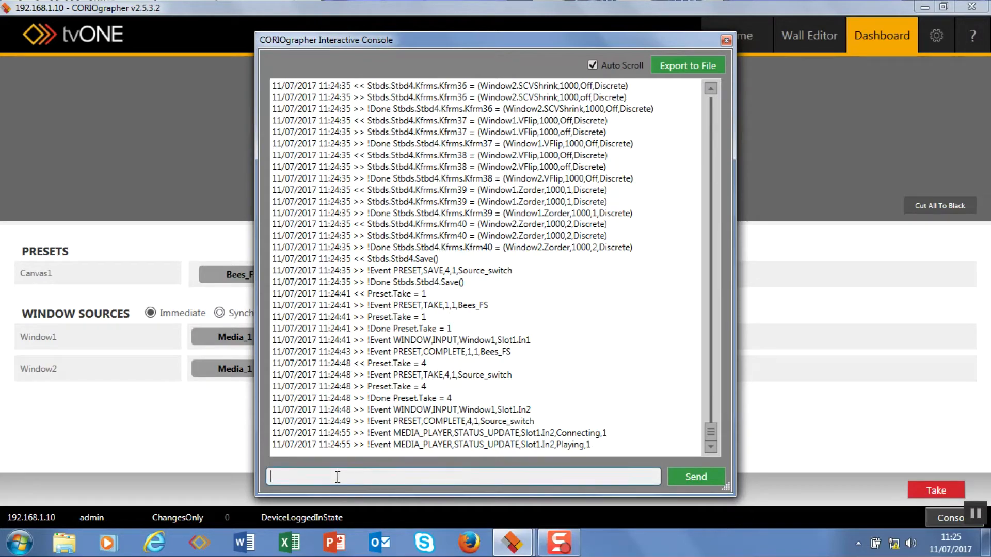
scroll(down, 3)
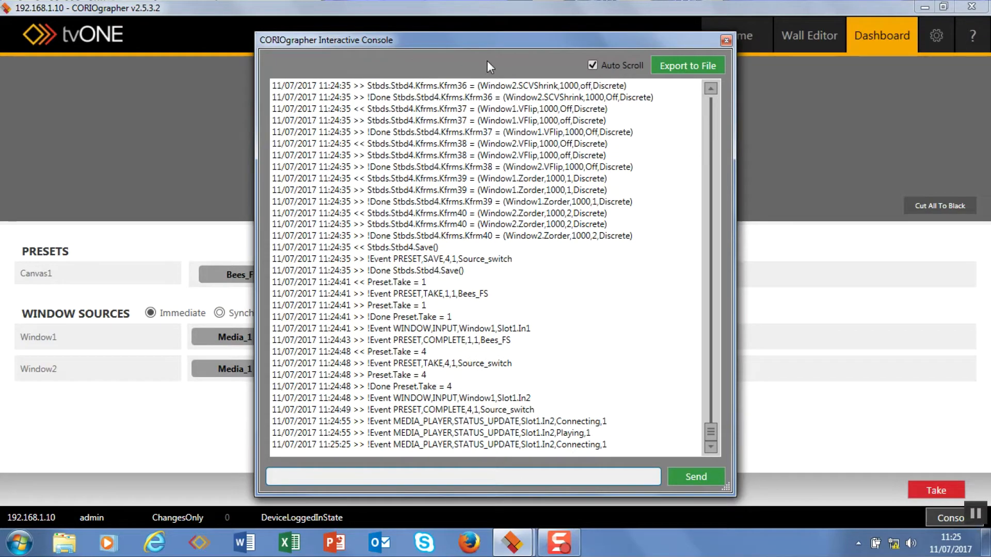
text(P)
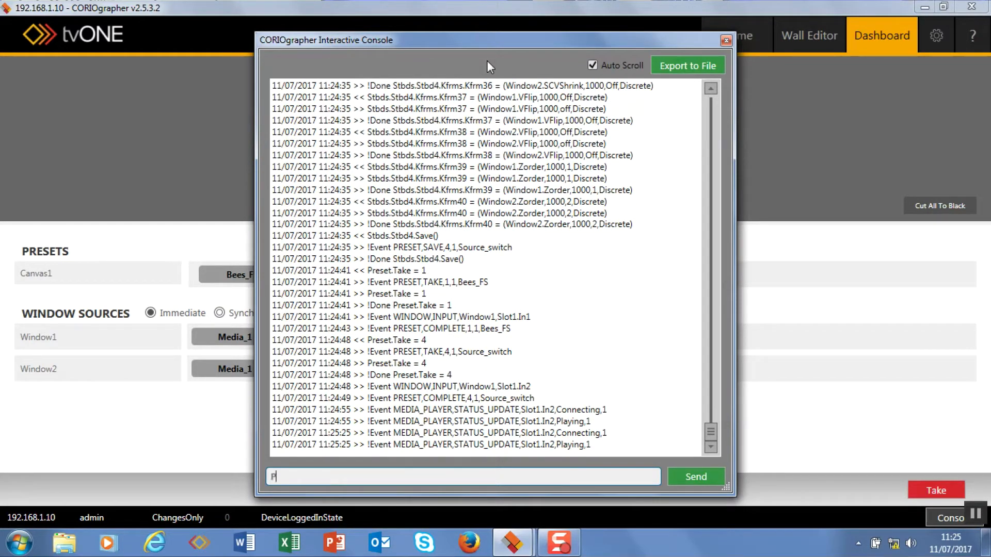
text(reset.take=2)
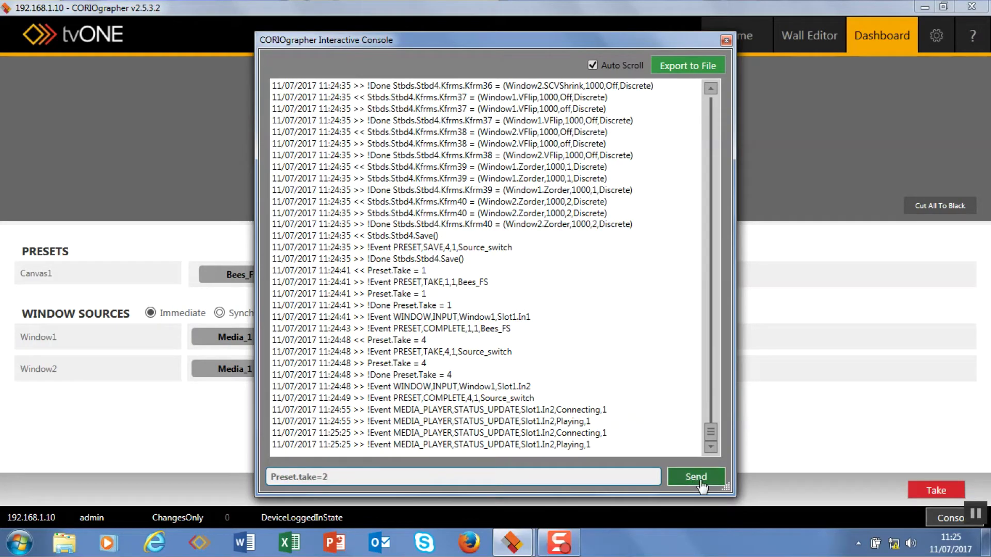
click(726, 40)
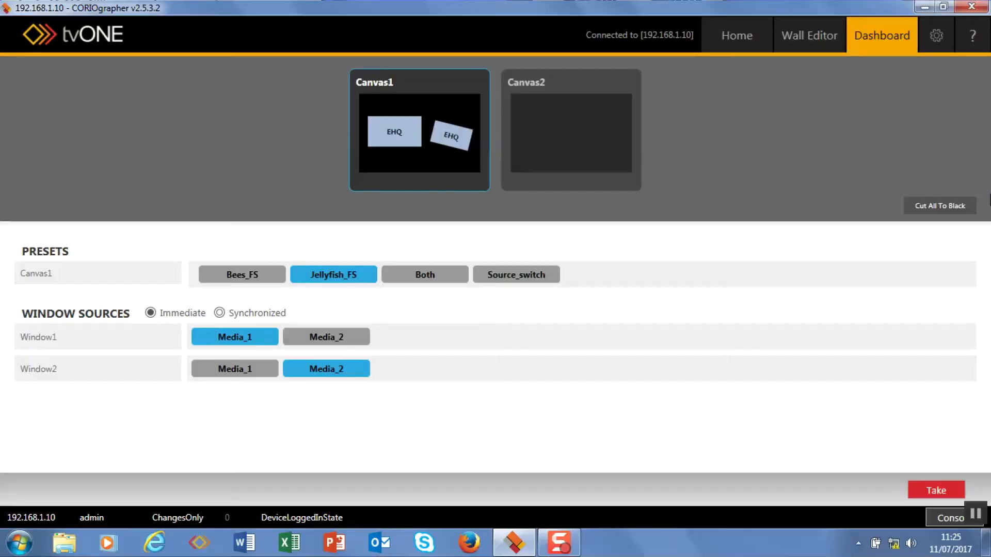
mouse_move(810, 34)
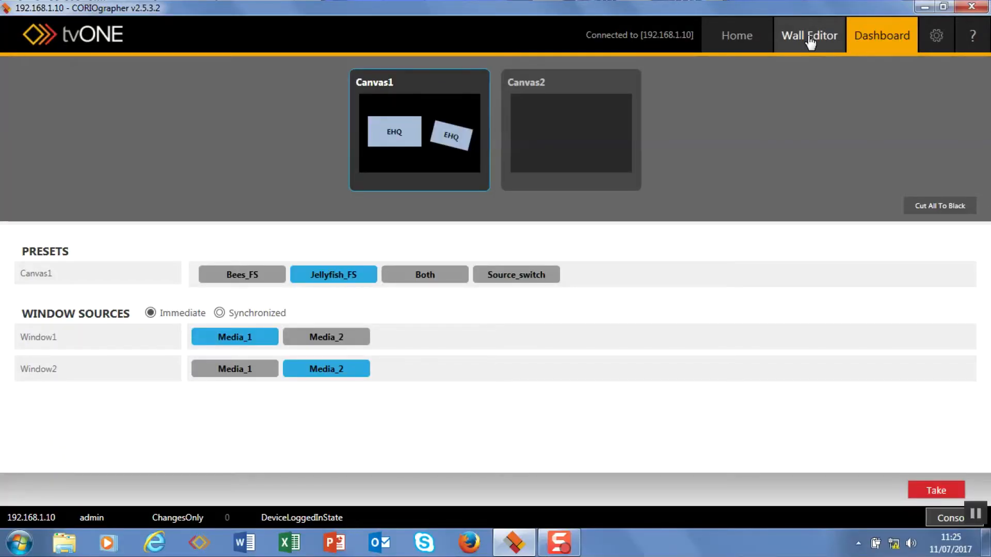
- From the Wall Editor, overwrite the device's saved configuration with the live configuration
click(809, 35)
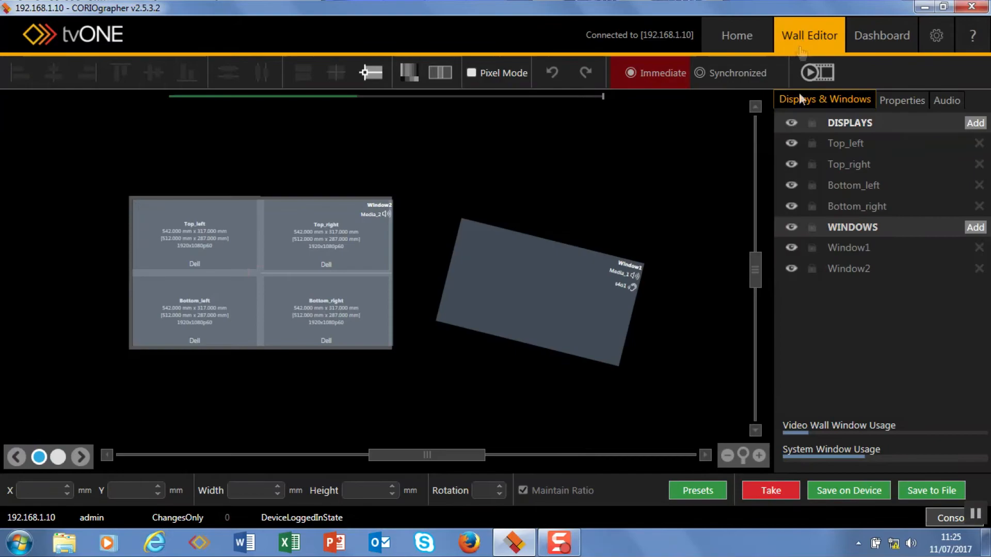
click(848, 490)
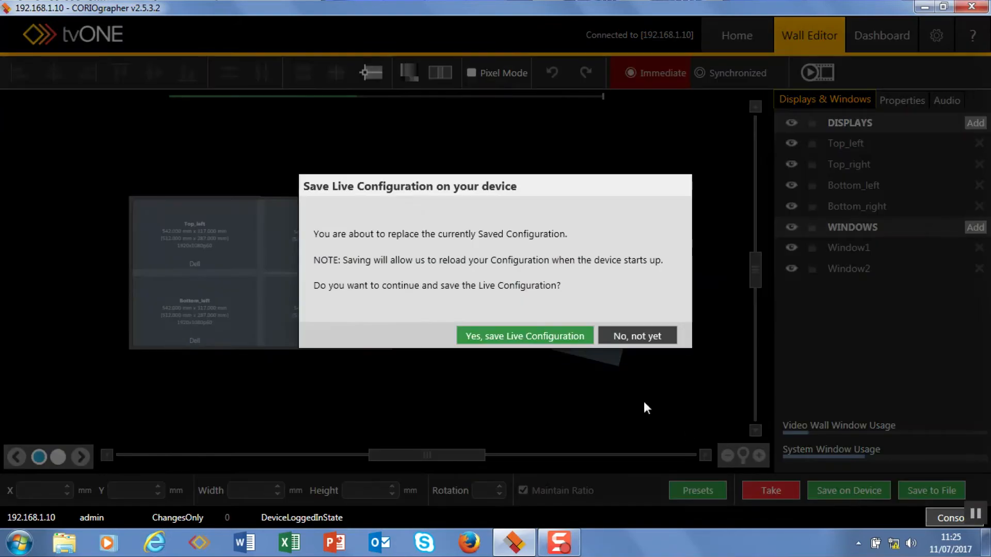
click(524, 335)
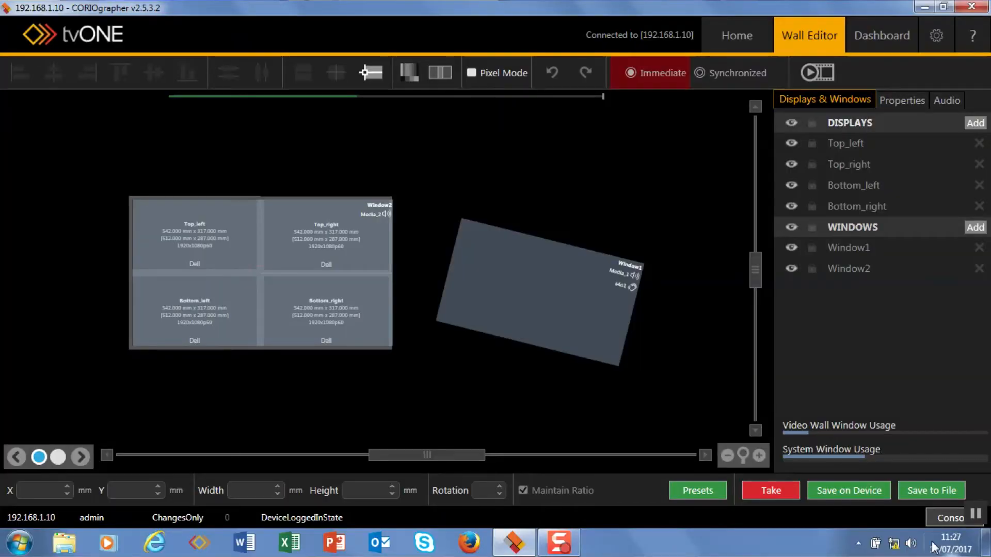
mouse_move(932, 490)
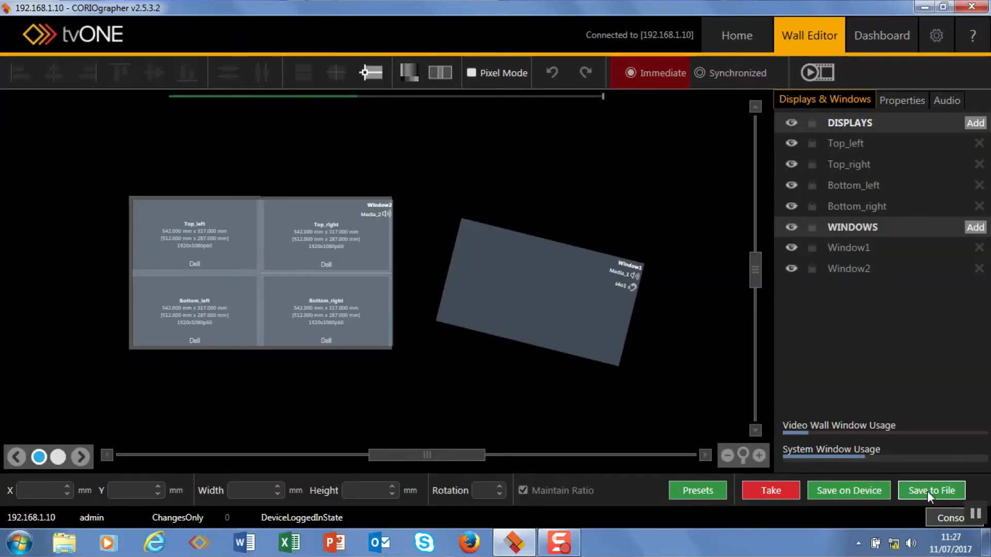
- Save the current configuration as Training.cmc in the Documents library
click(930, 490)
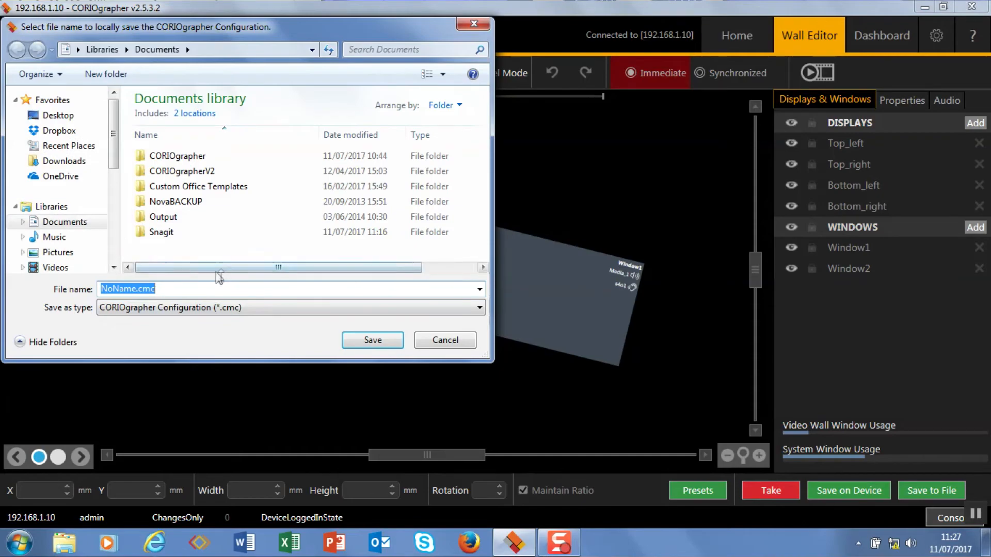
click(134, 289)
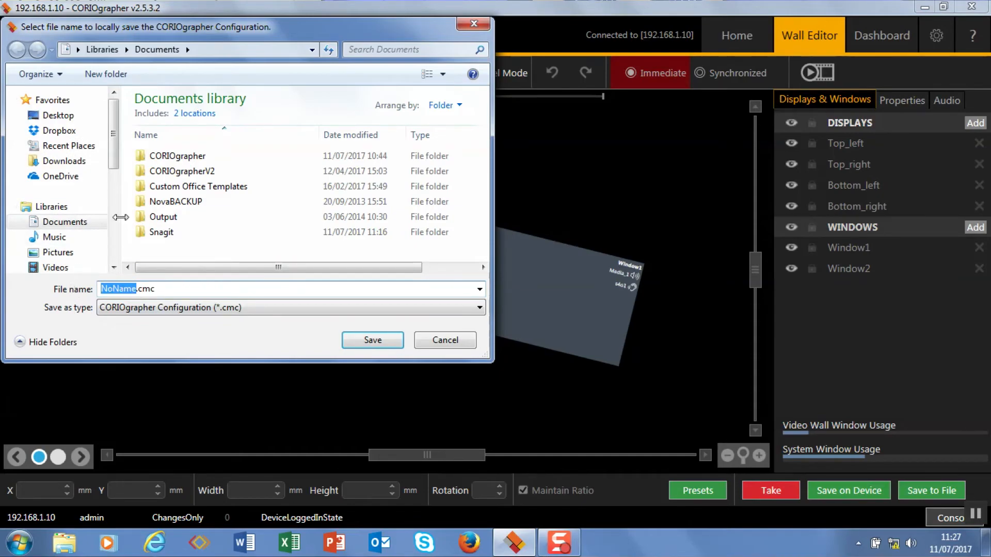
text(Training)
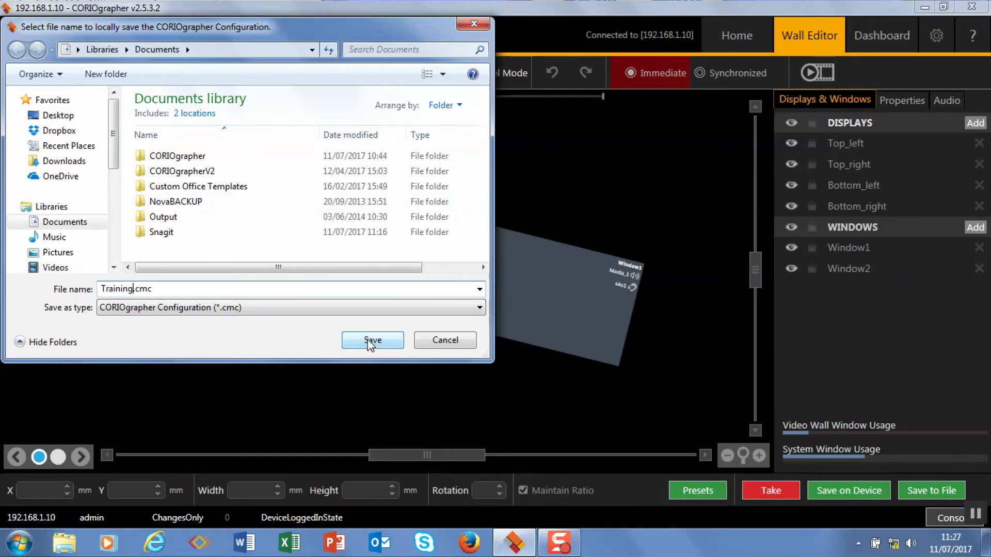
click(373, 340)
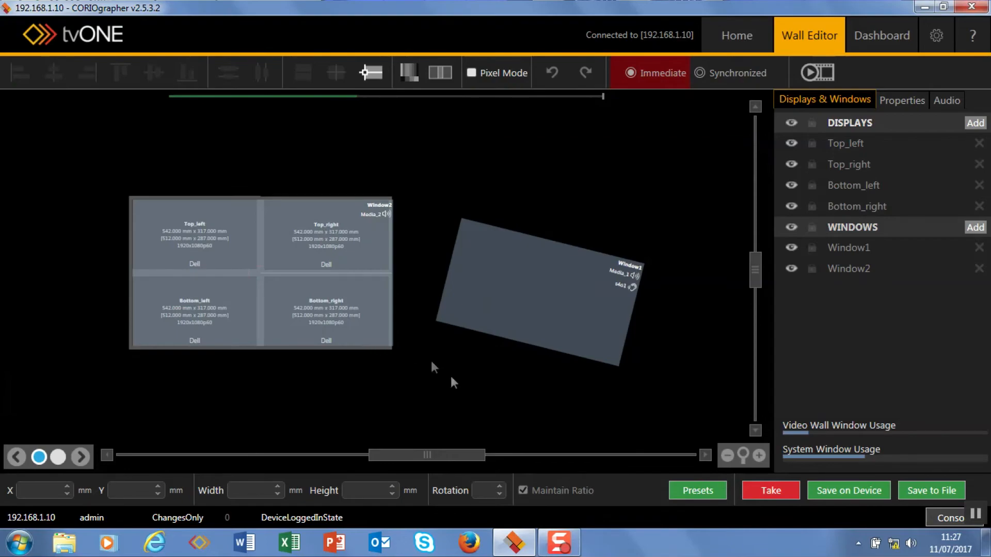